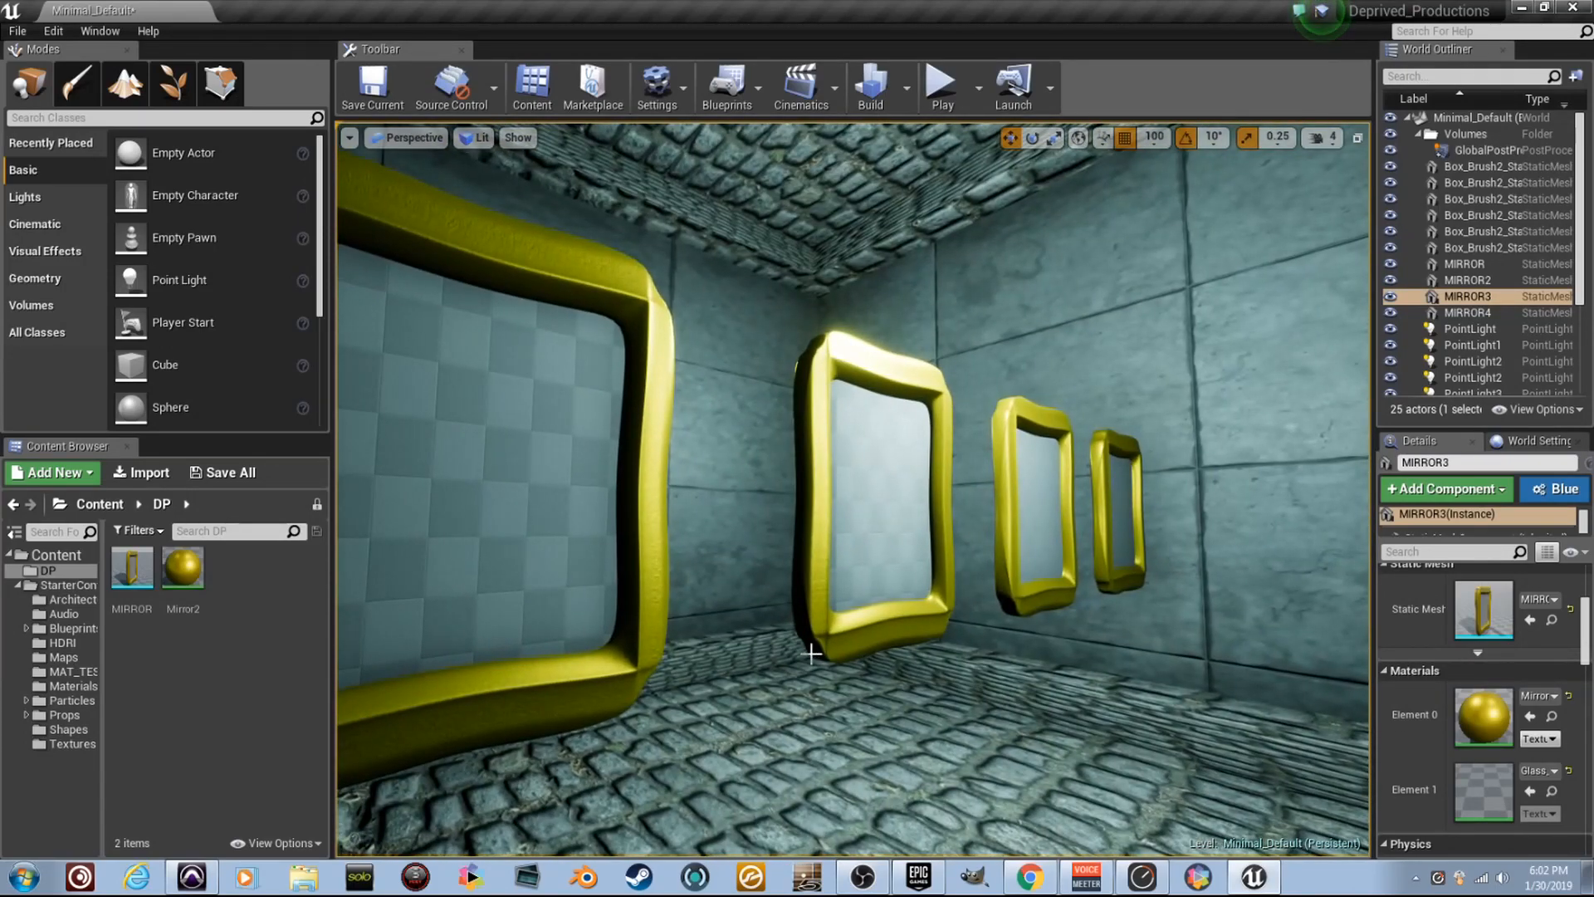
# Step: Create a new material named Glaass_1 in the DP folder
pyautogui.click(131, 568)
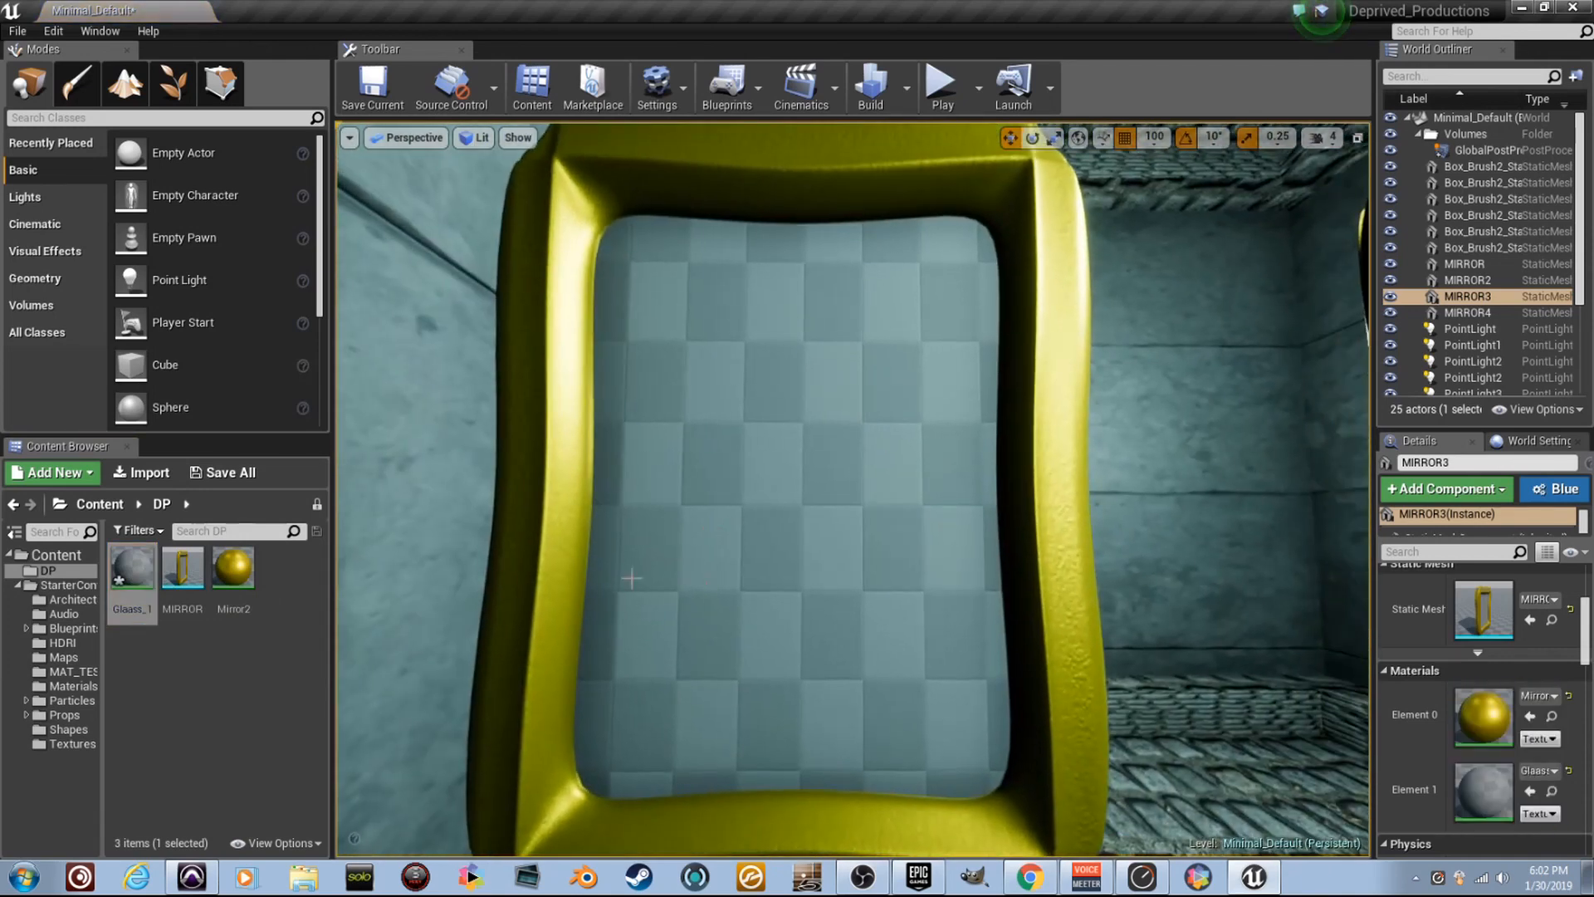
# Step: Make Glaass_1 Translucent and Unlit with a constant wired into Opacity
pyautogui.doubleClick(131, 566)
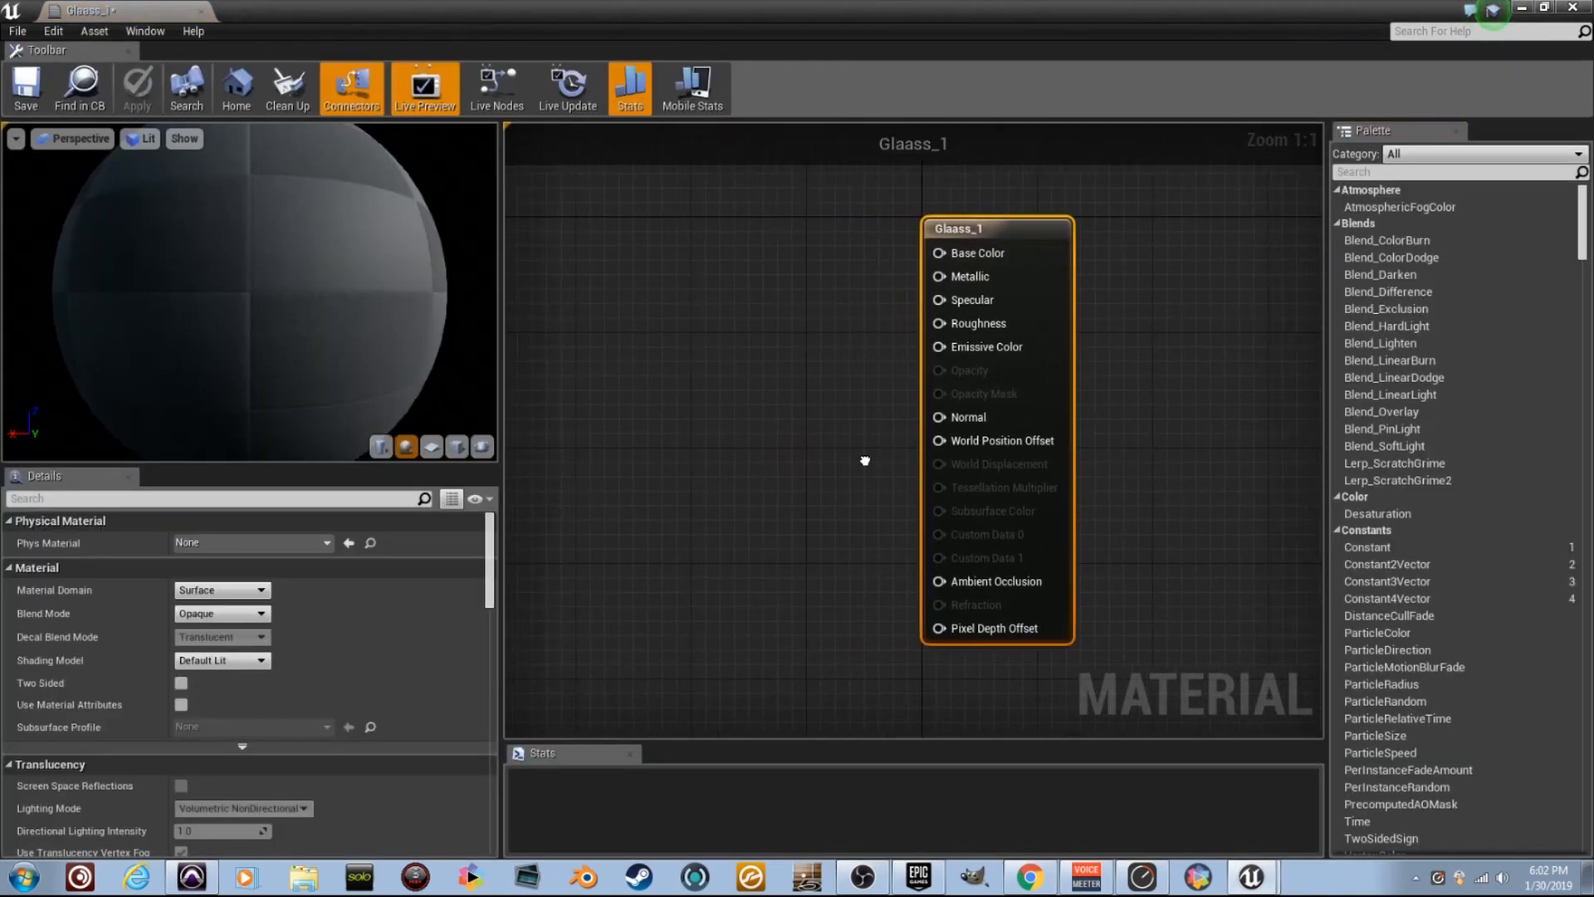
pyautogui.click(221, 613)
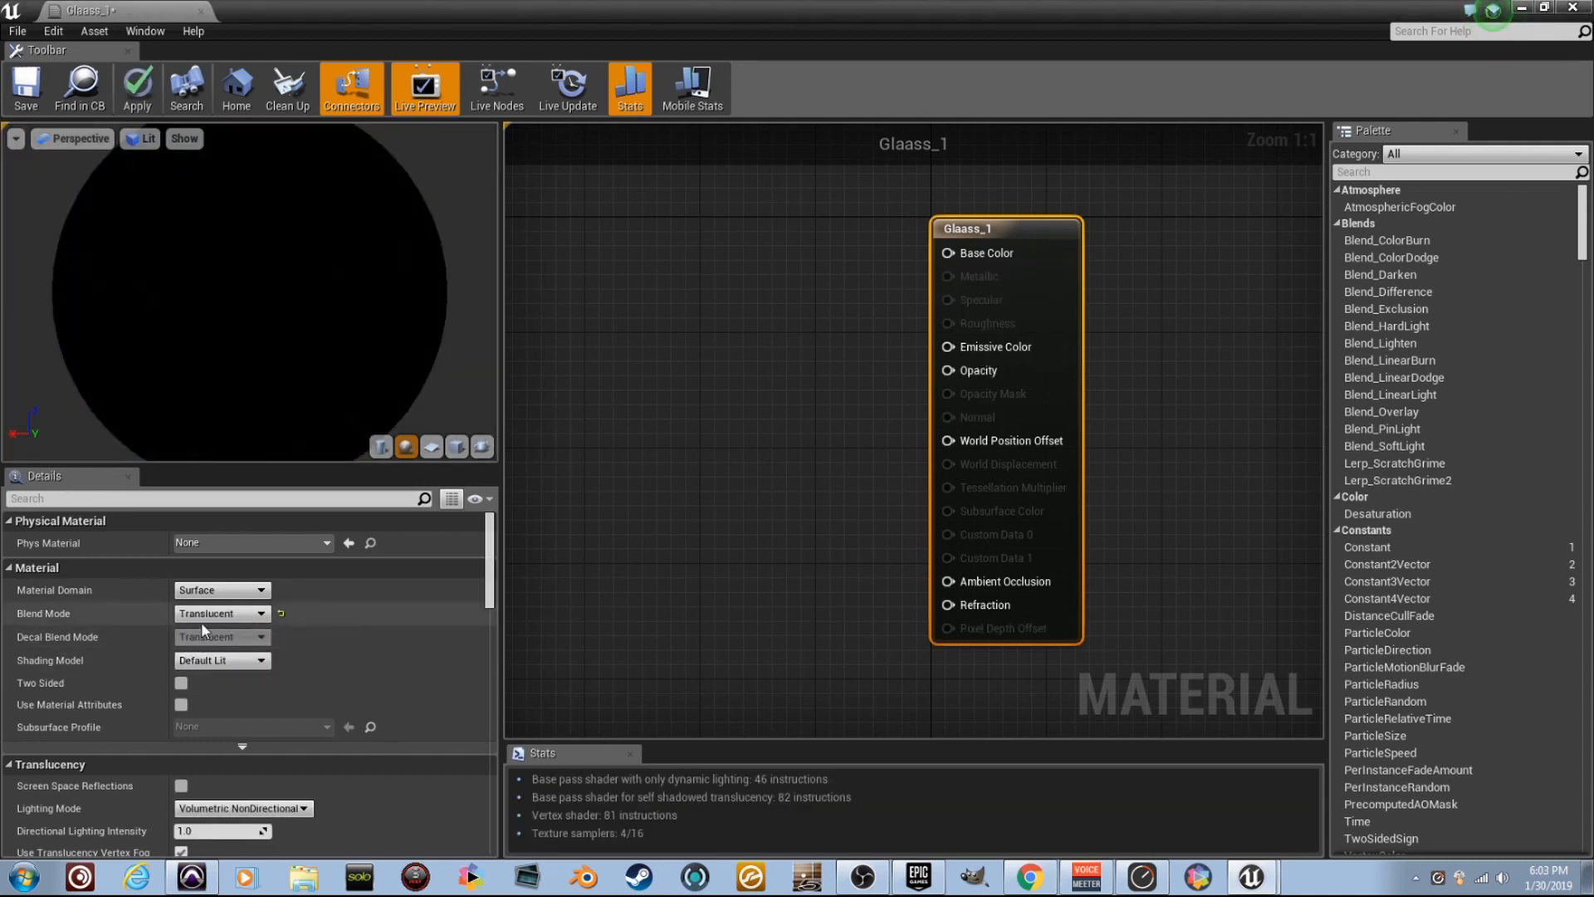
pyautogui.moveTo(132, 678)
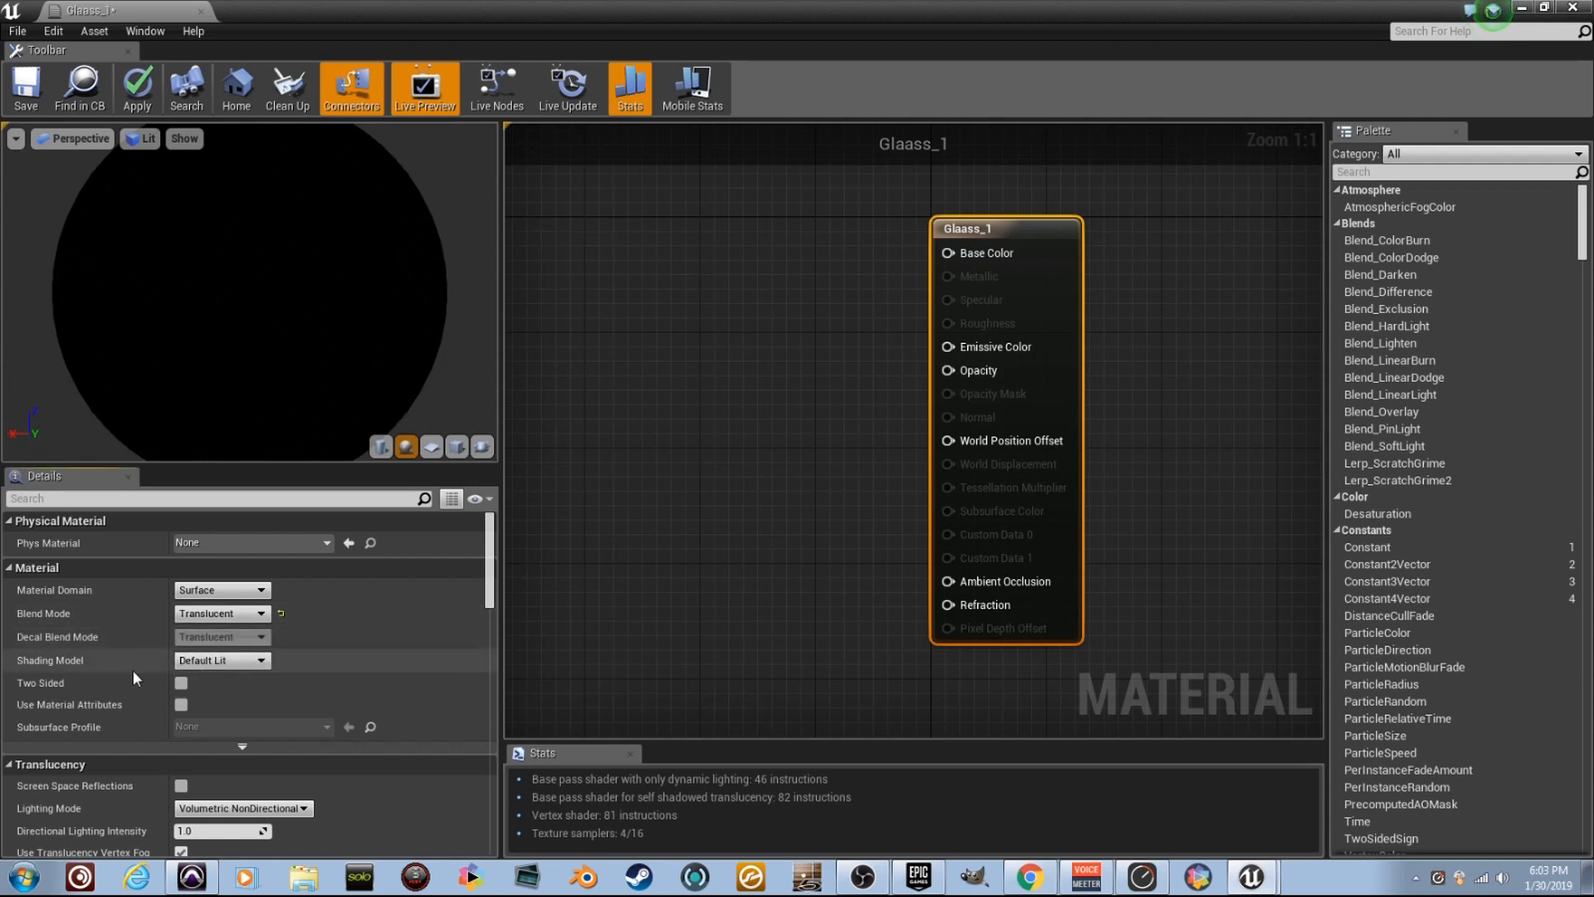
pyautogui.click(221, 659)
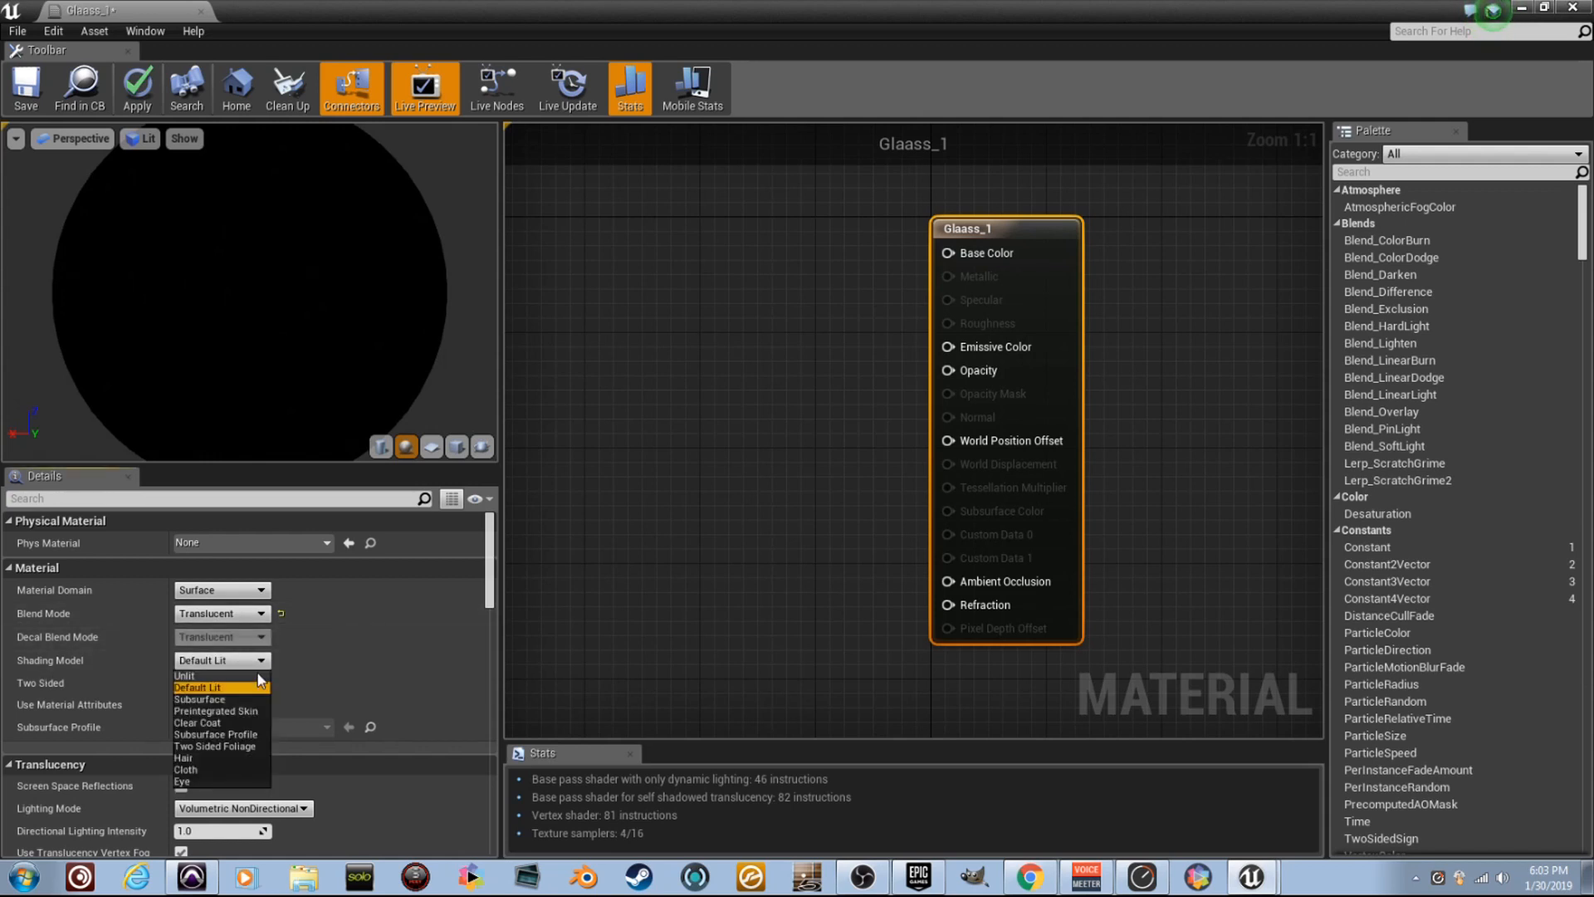
pyautogui.click(185, 676)
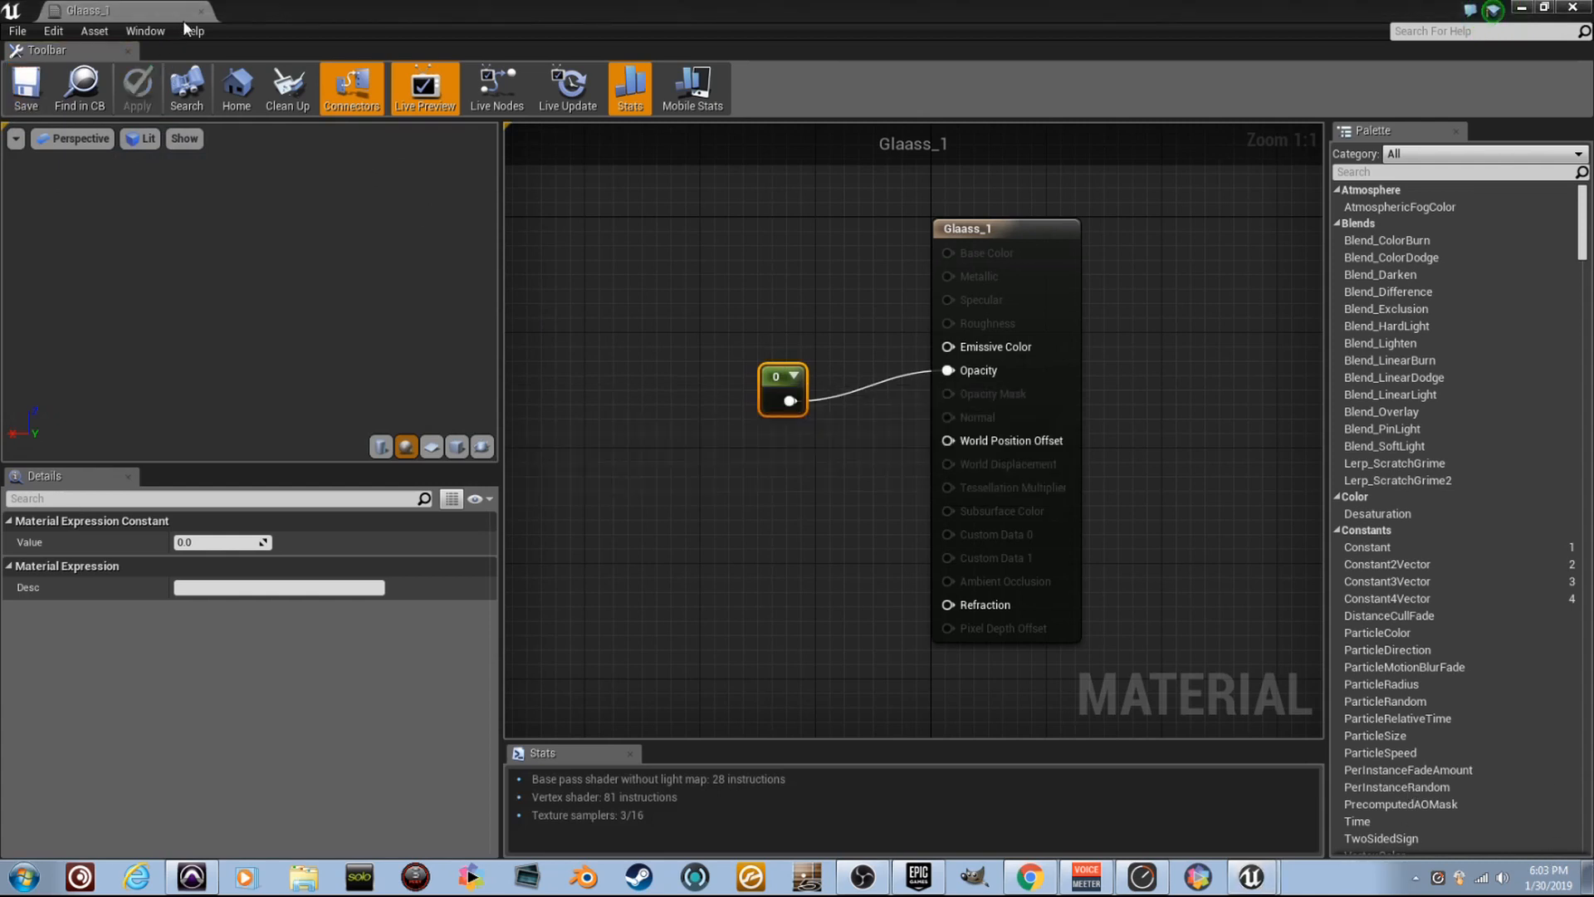
pyautogui.moveTo(193, 21)
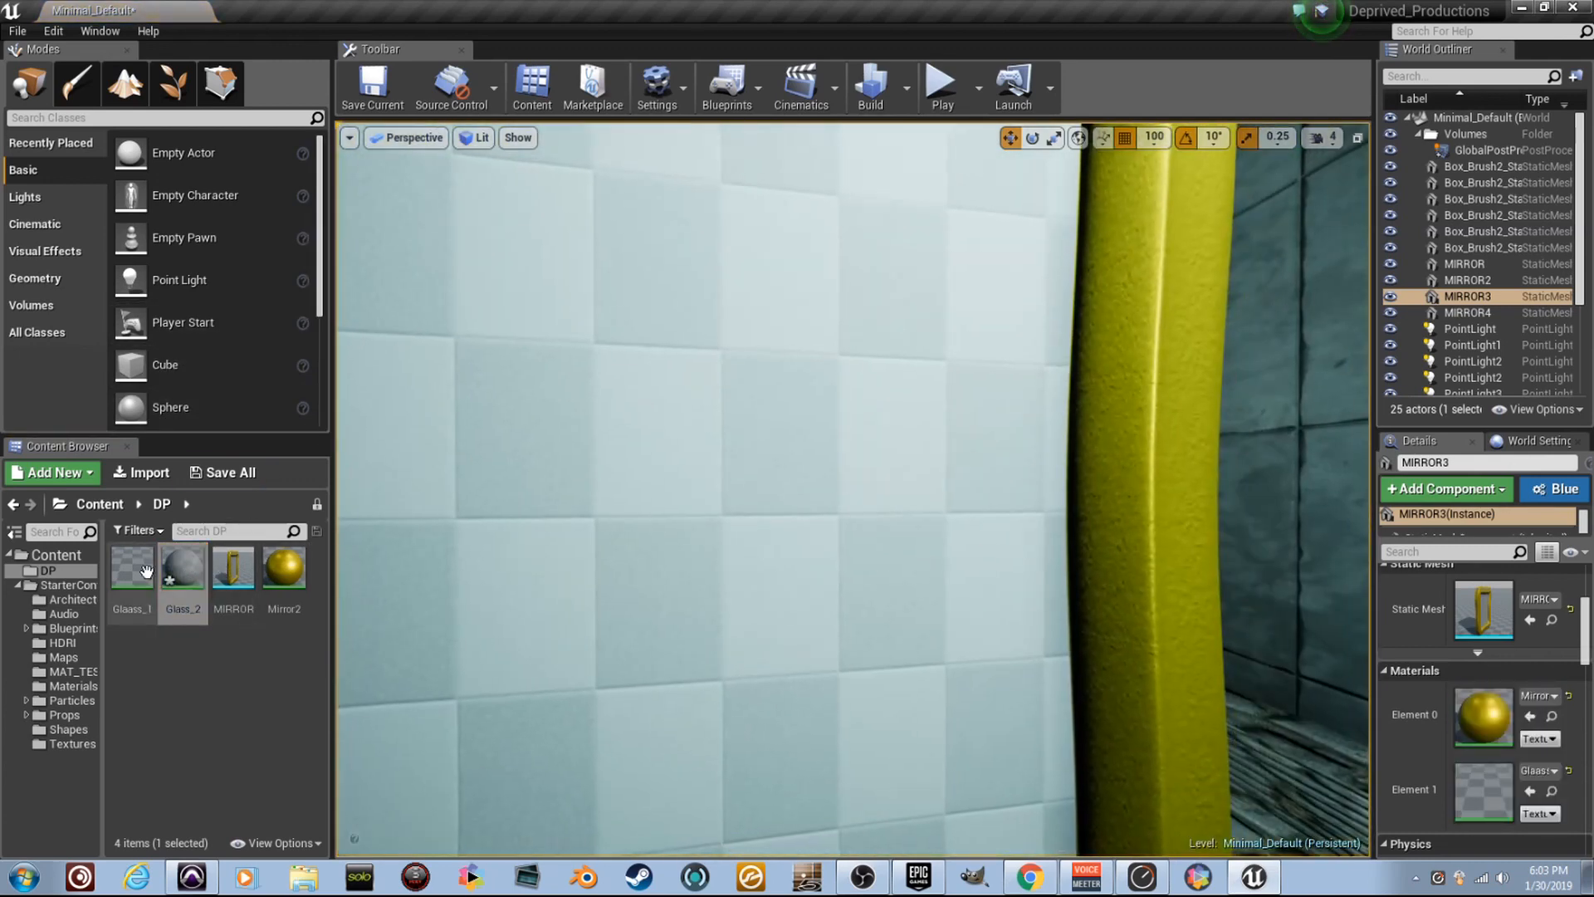
# Step: Bring Glass_2 into the Material Editor for editing
pyautogui.doubleClick(232, 568)
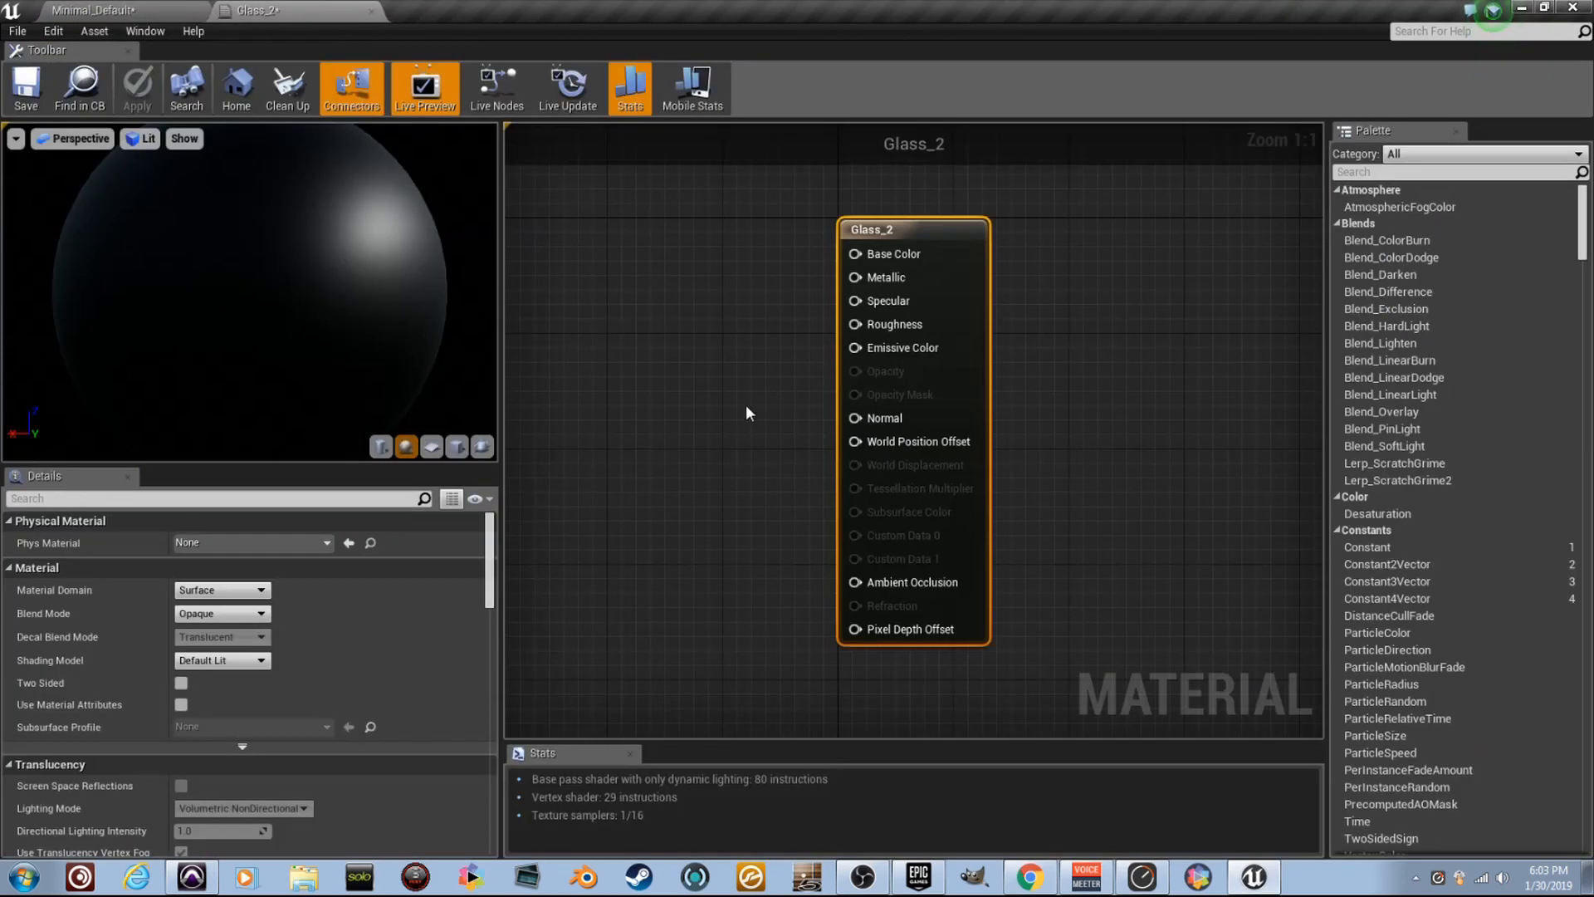
# Step: Make Glass_2 Translucent with a 0.05 constant on Opacity and save it
pyautogui.click(219, 613)
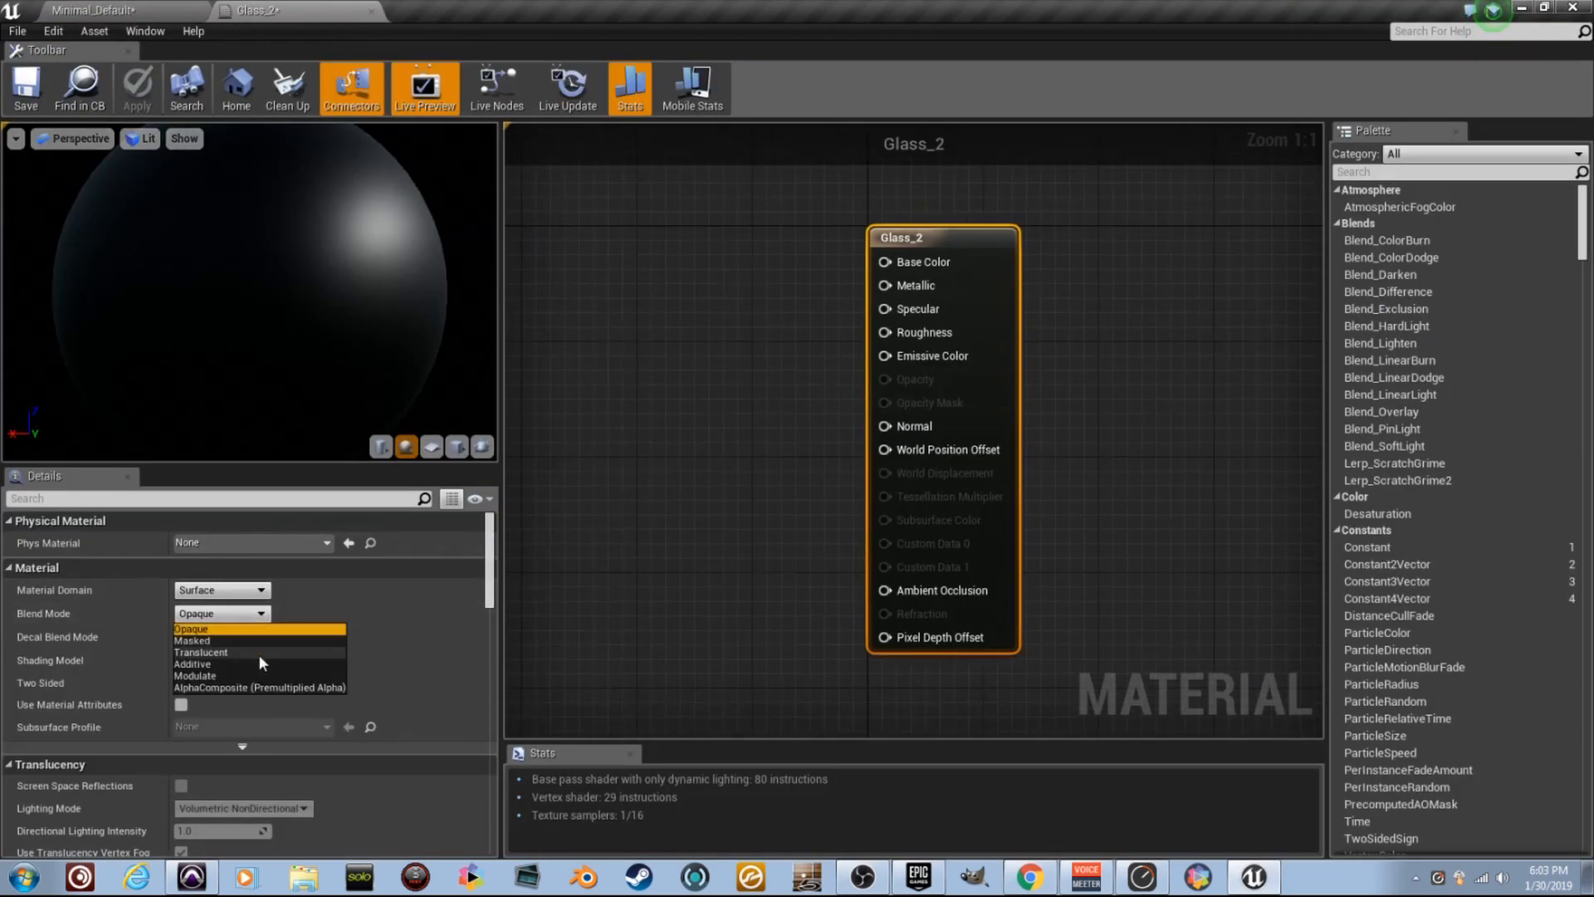
pyautogui.click(201, 650)
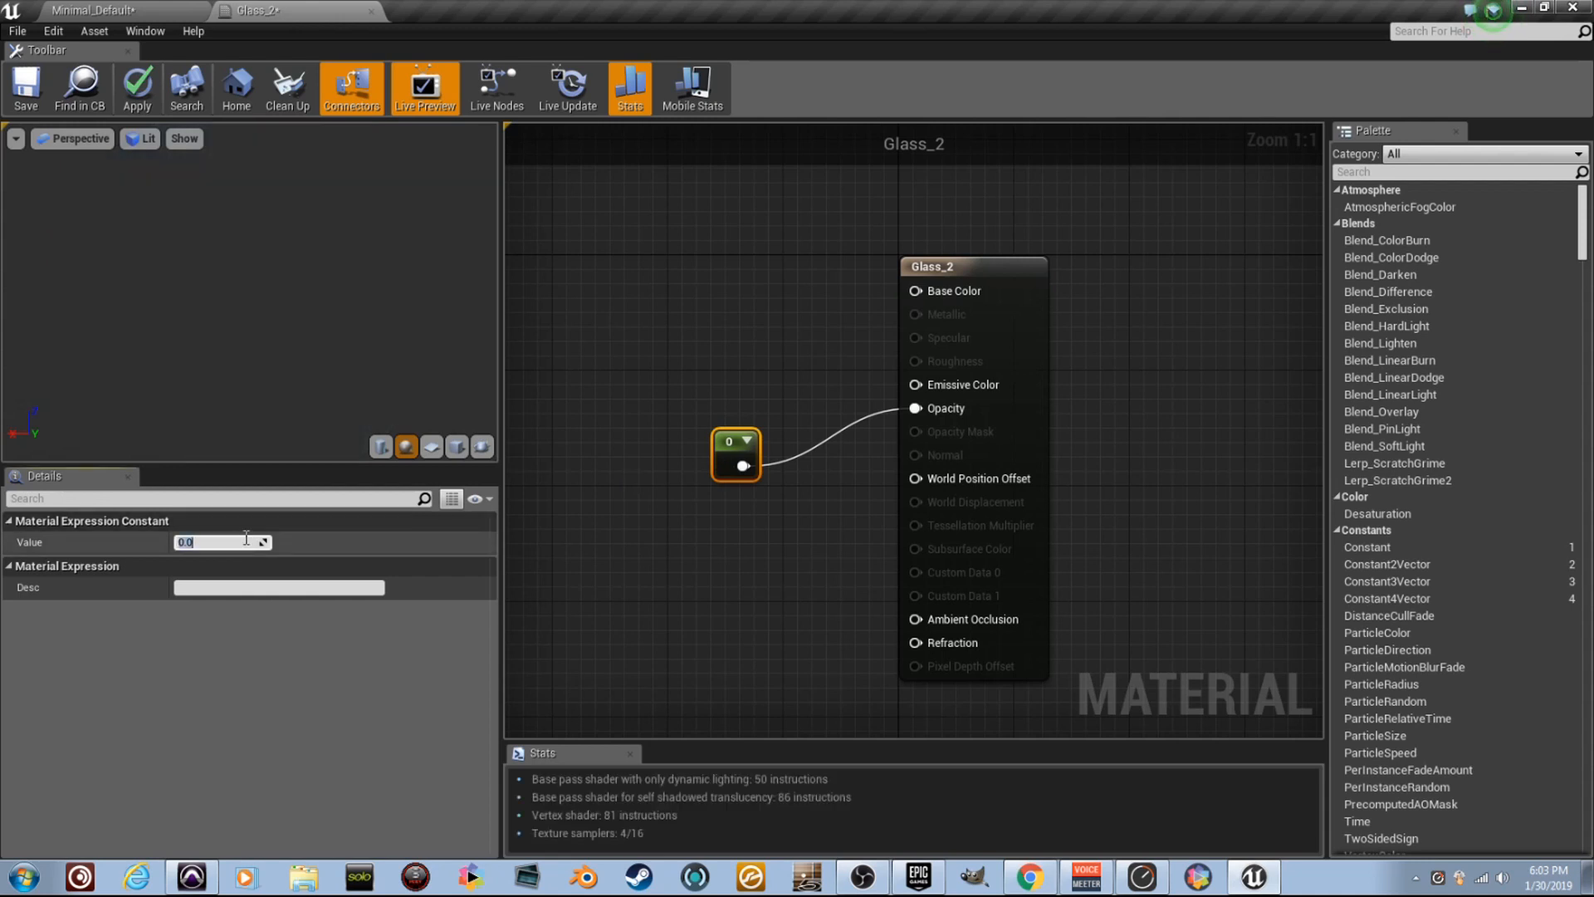
pyautogui.write('0.05')
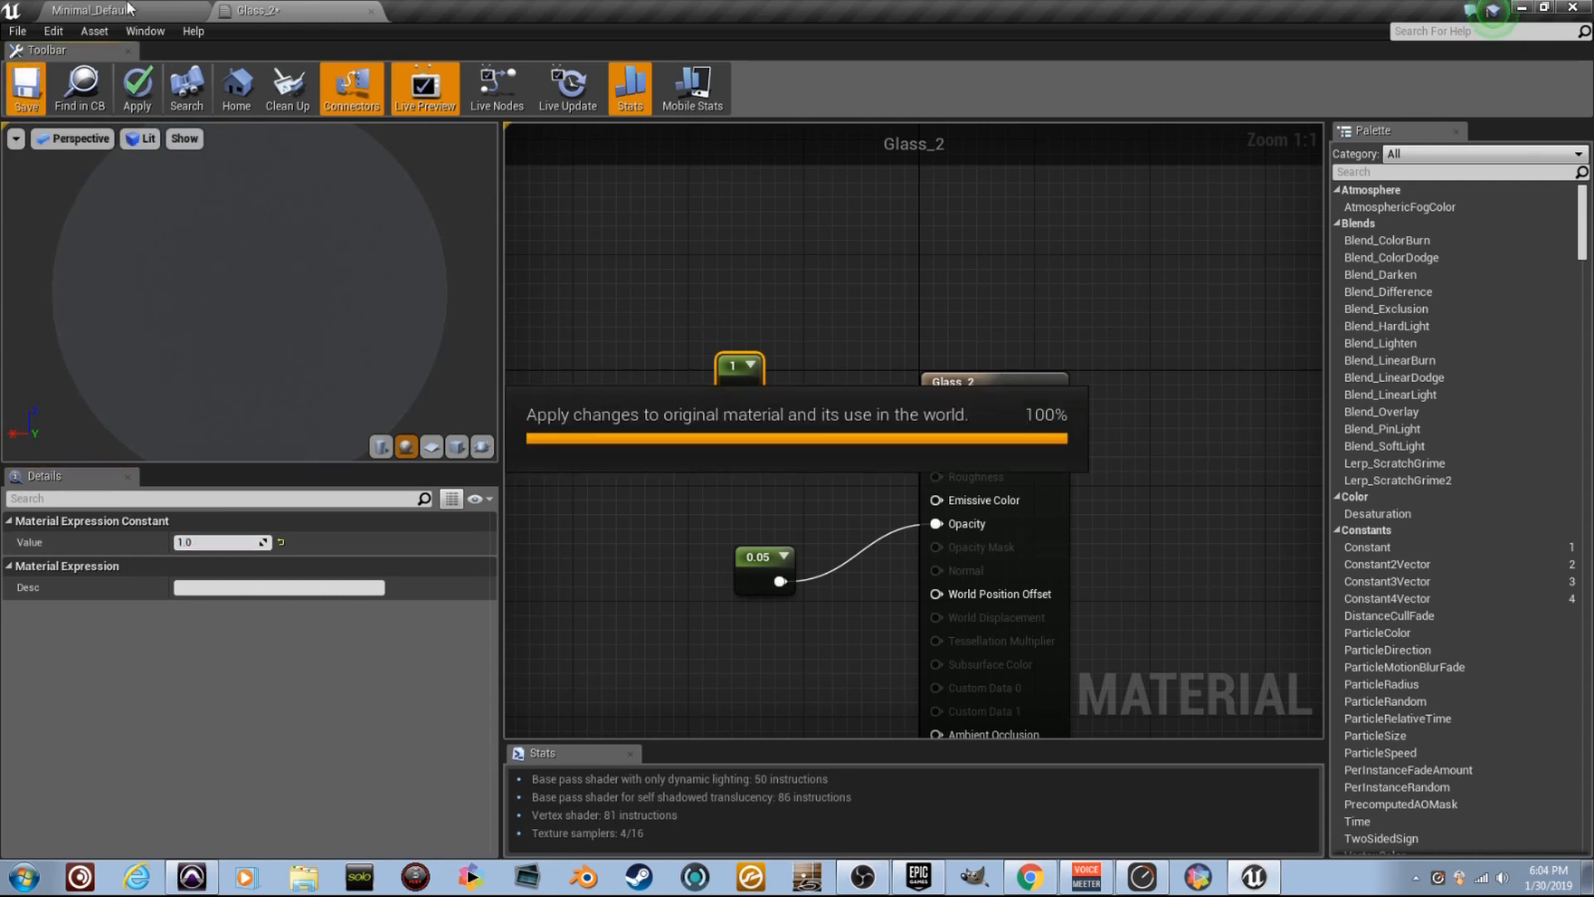
pyautogui.click(25, 88)
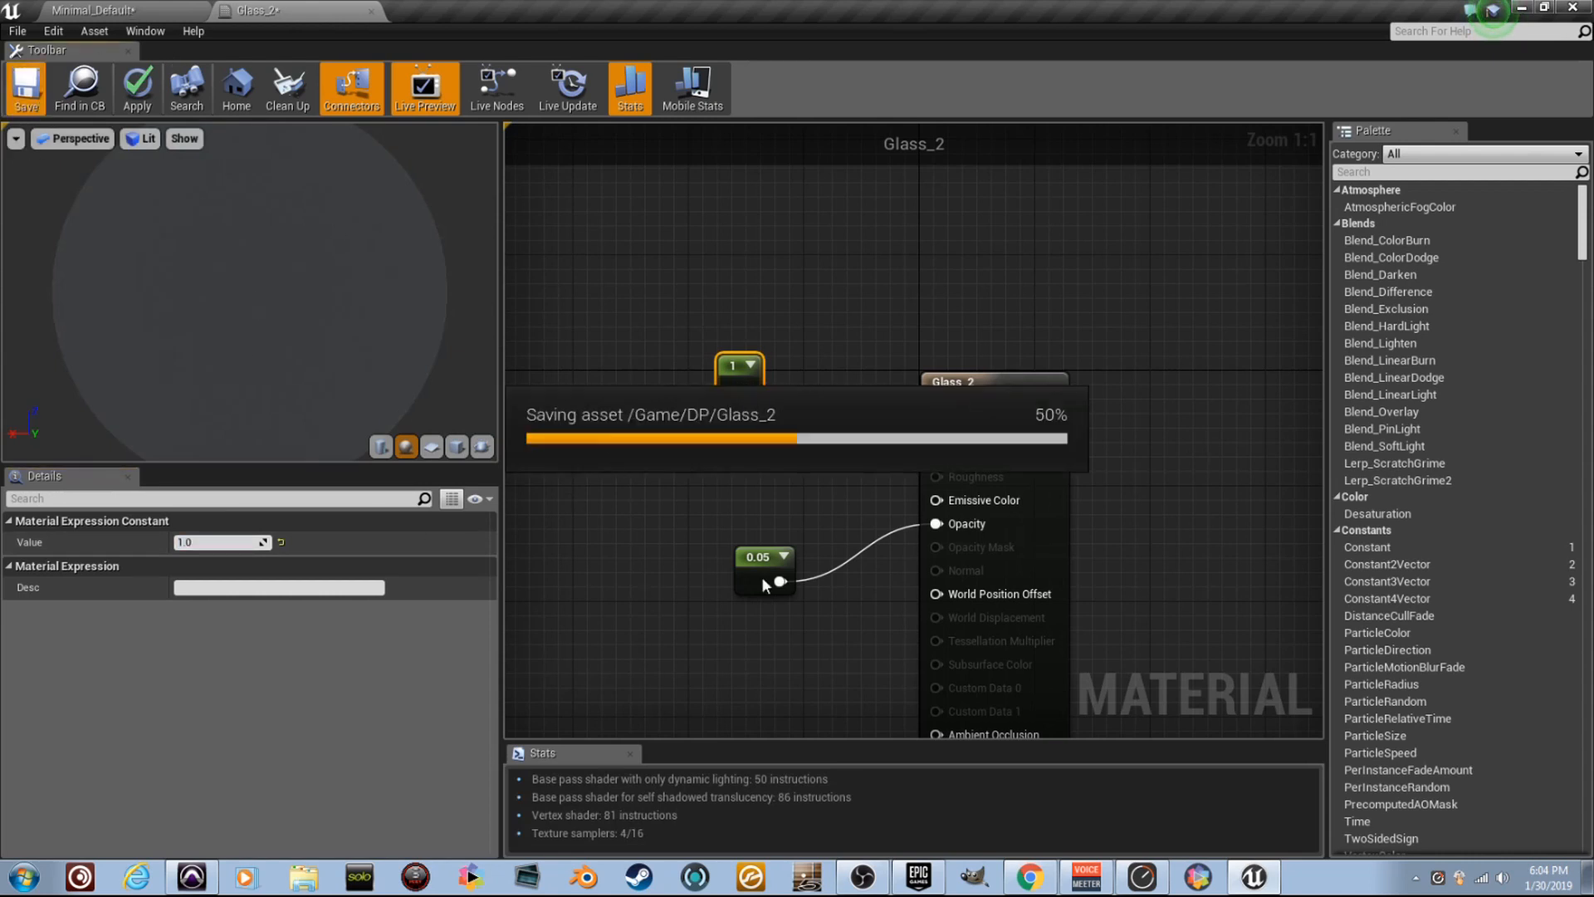
pyautogui.moveTo(626, 641)
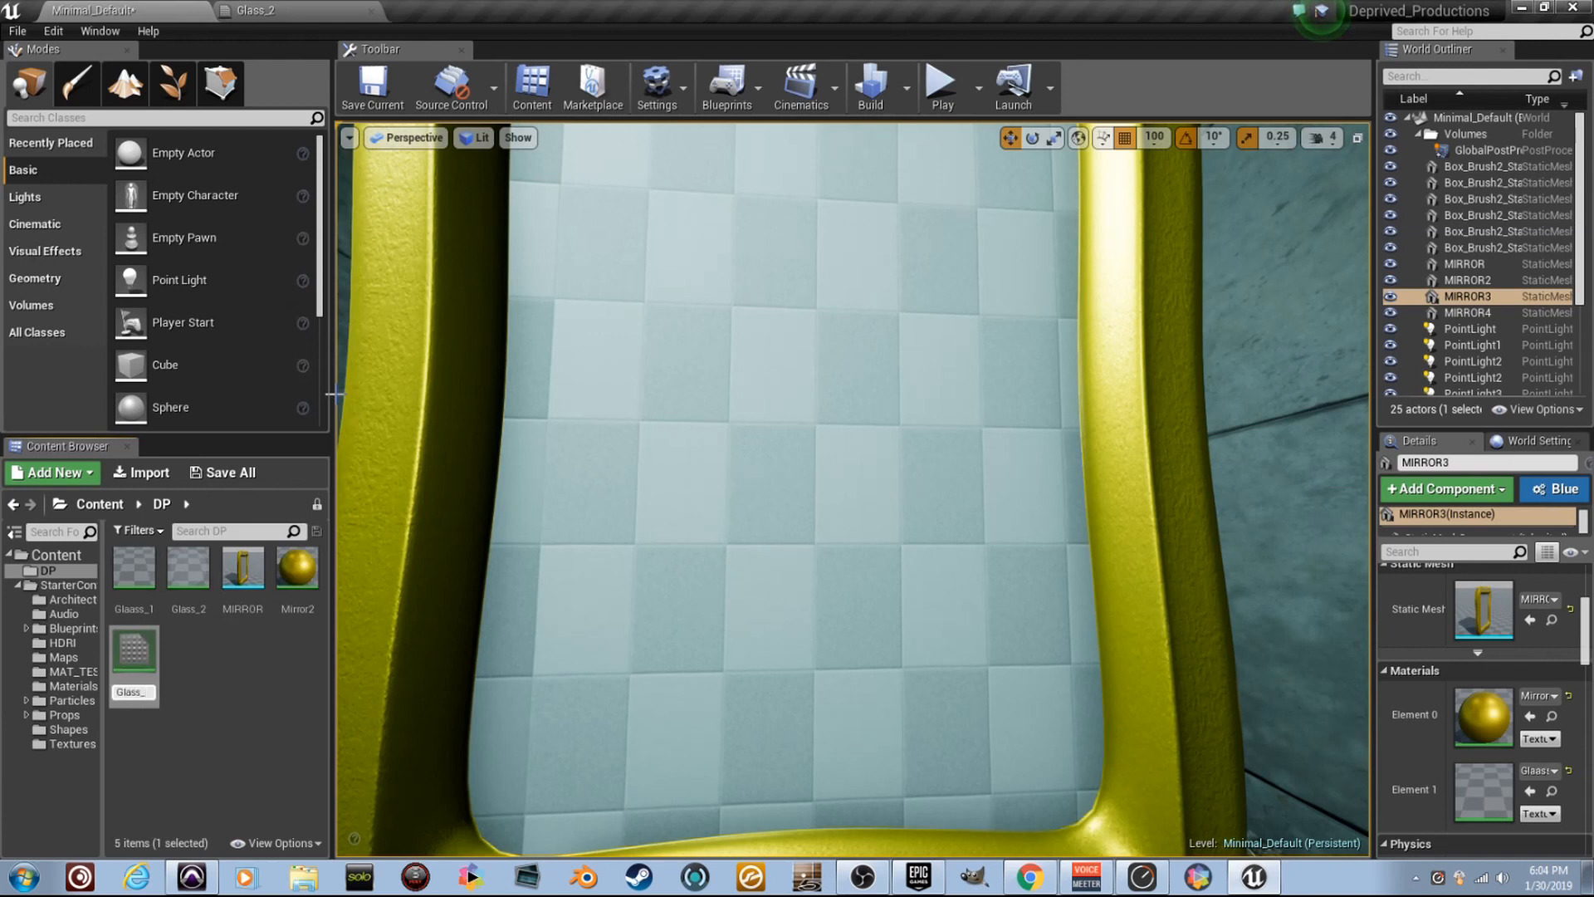
# Step: Create Glass_3 in the DP folder and bring it into the Material Editor
pyautogui.click(242, 568)
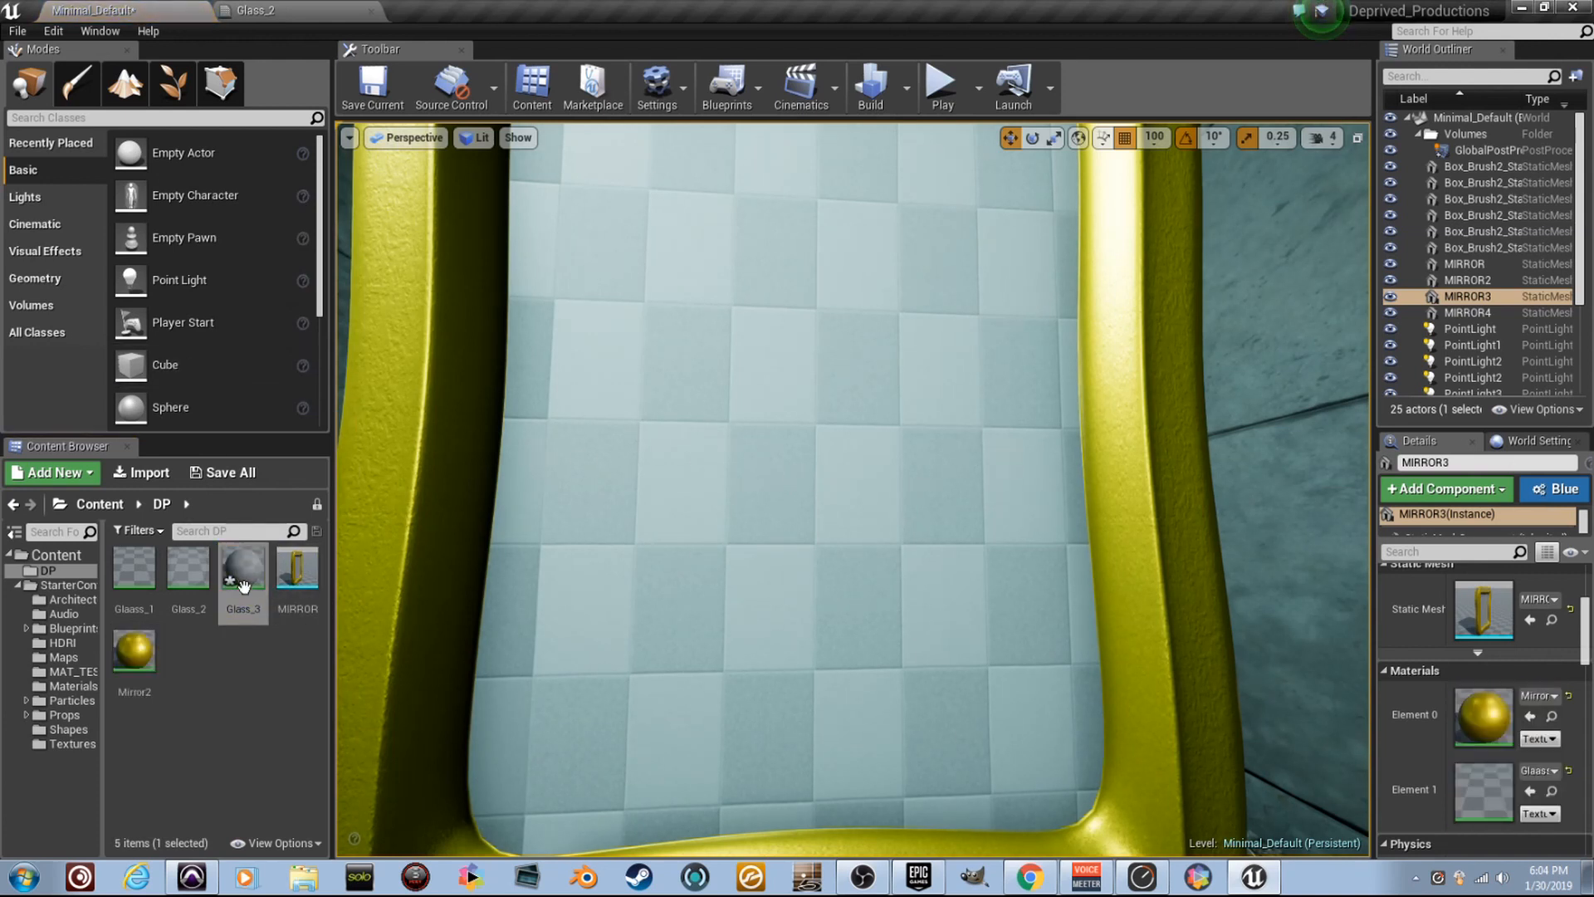
pyautogui.doubleClick(243, 566)
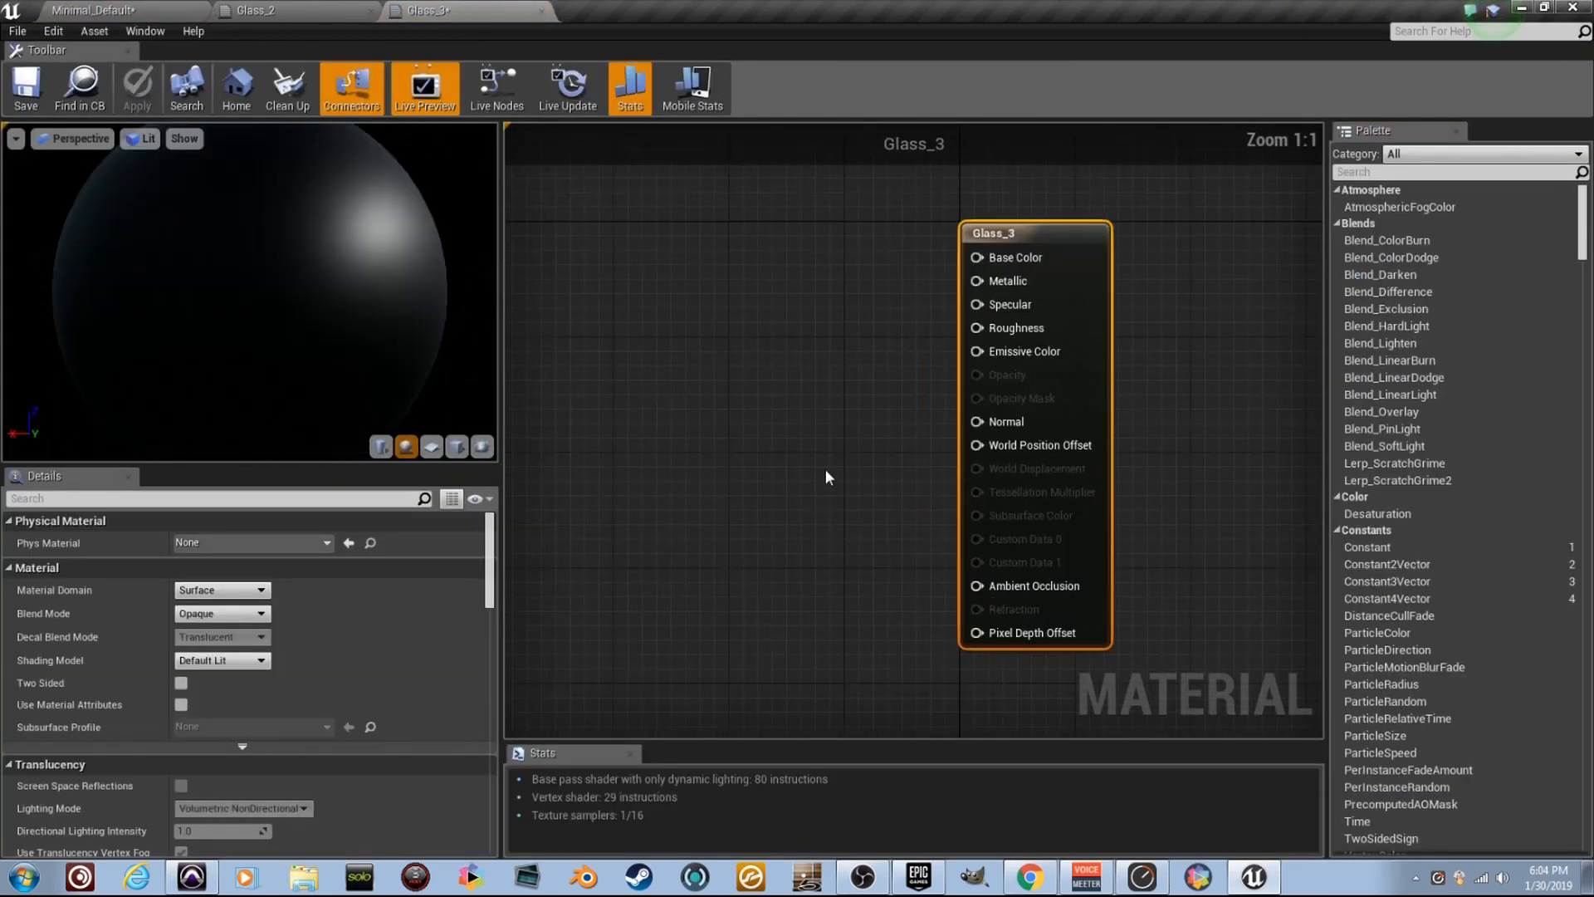
# Step: Make Glass_3 Translucent with a 0.3 constant wired into Opacity
pyautogui.click(219, 613)
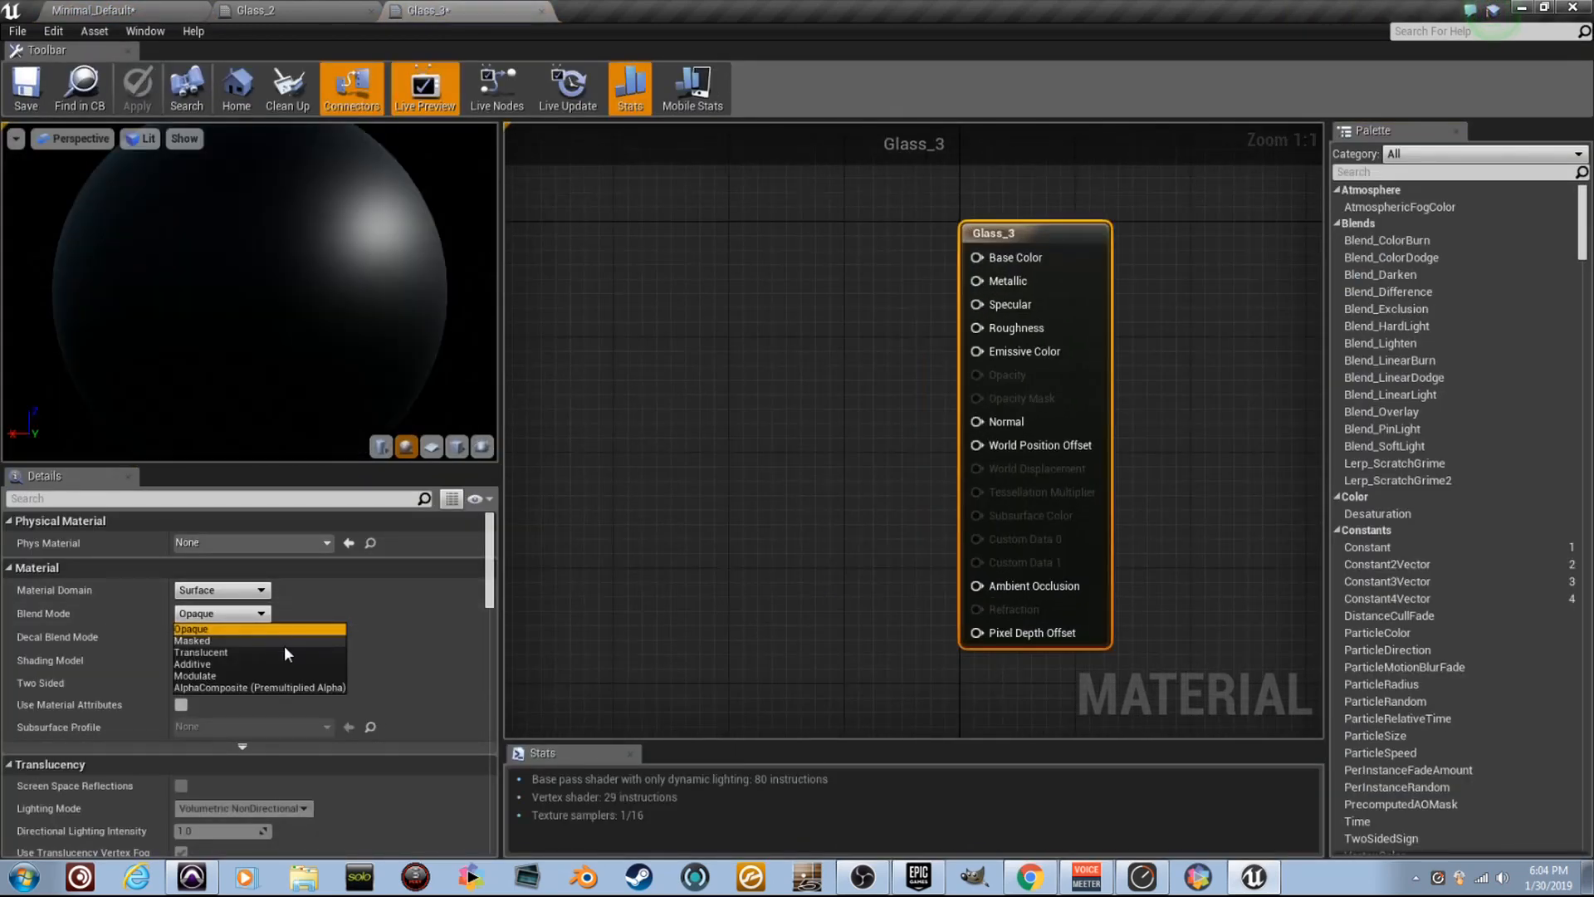
pyautogui.click(201, 652)
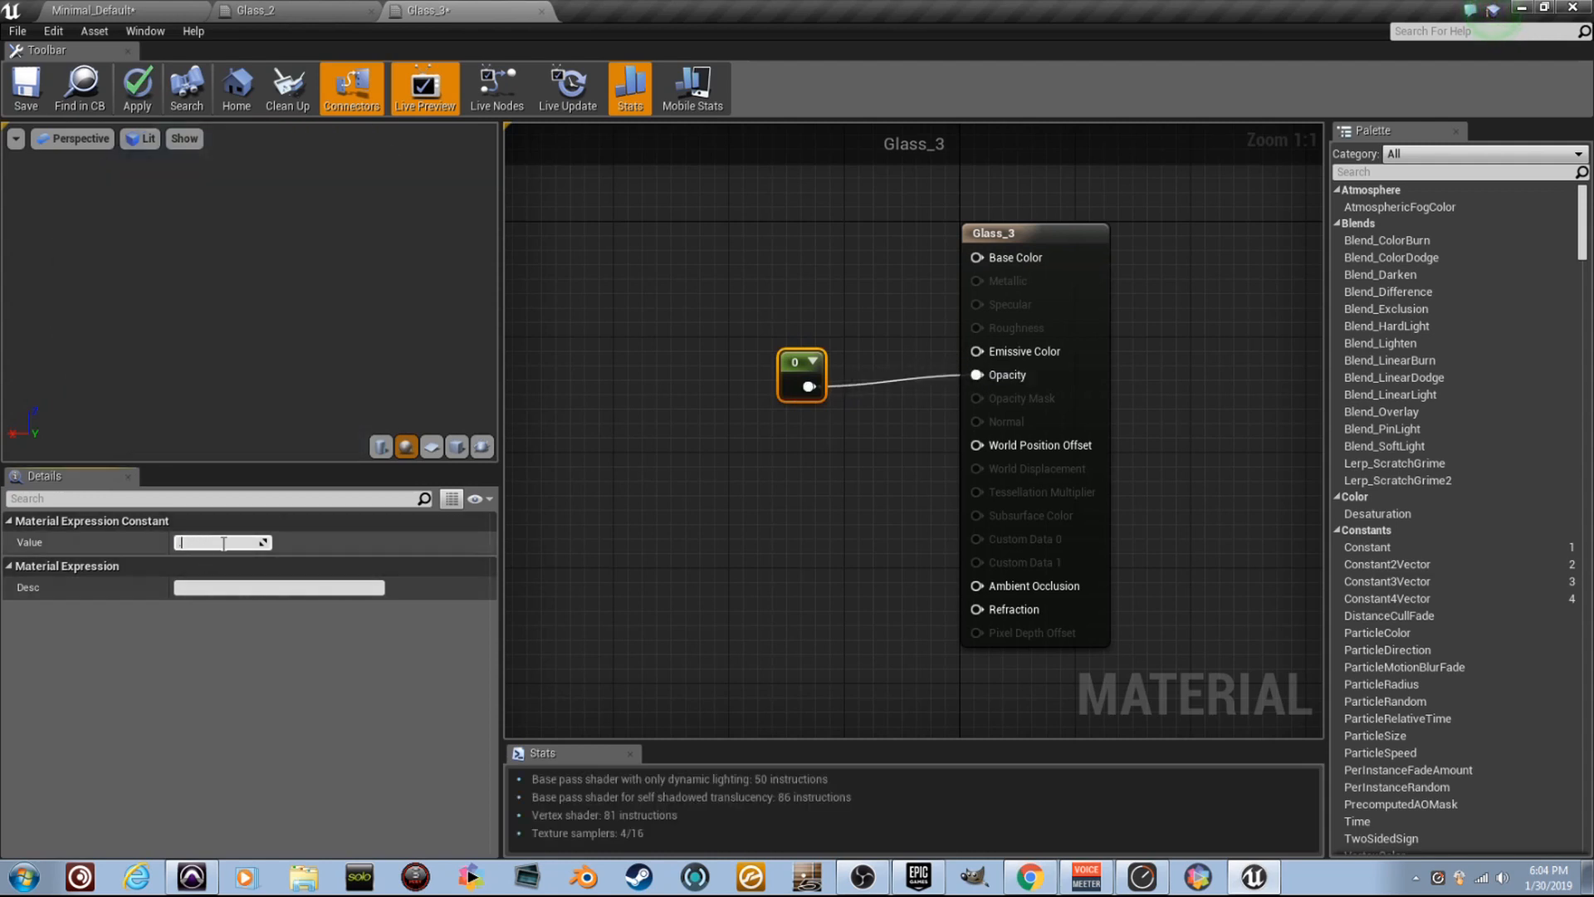
pyautogui.write('0.3')
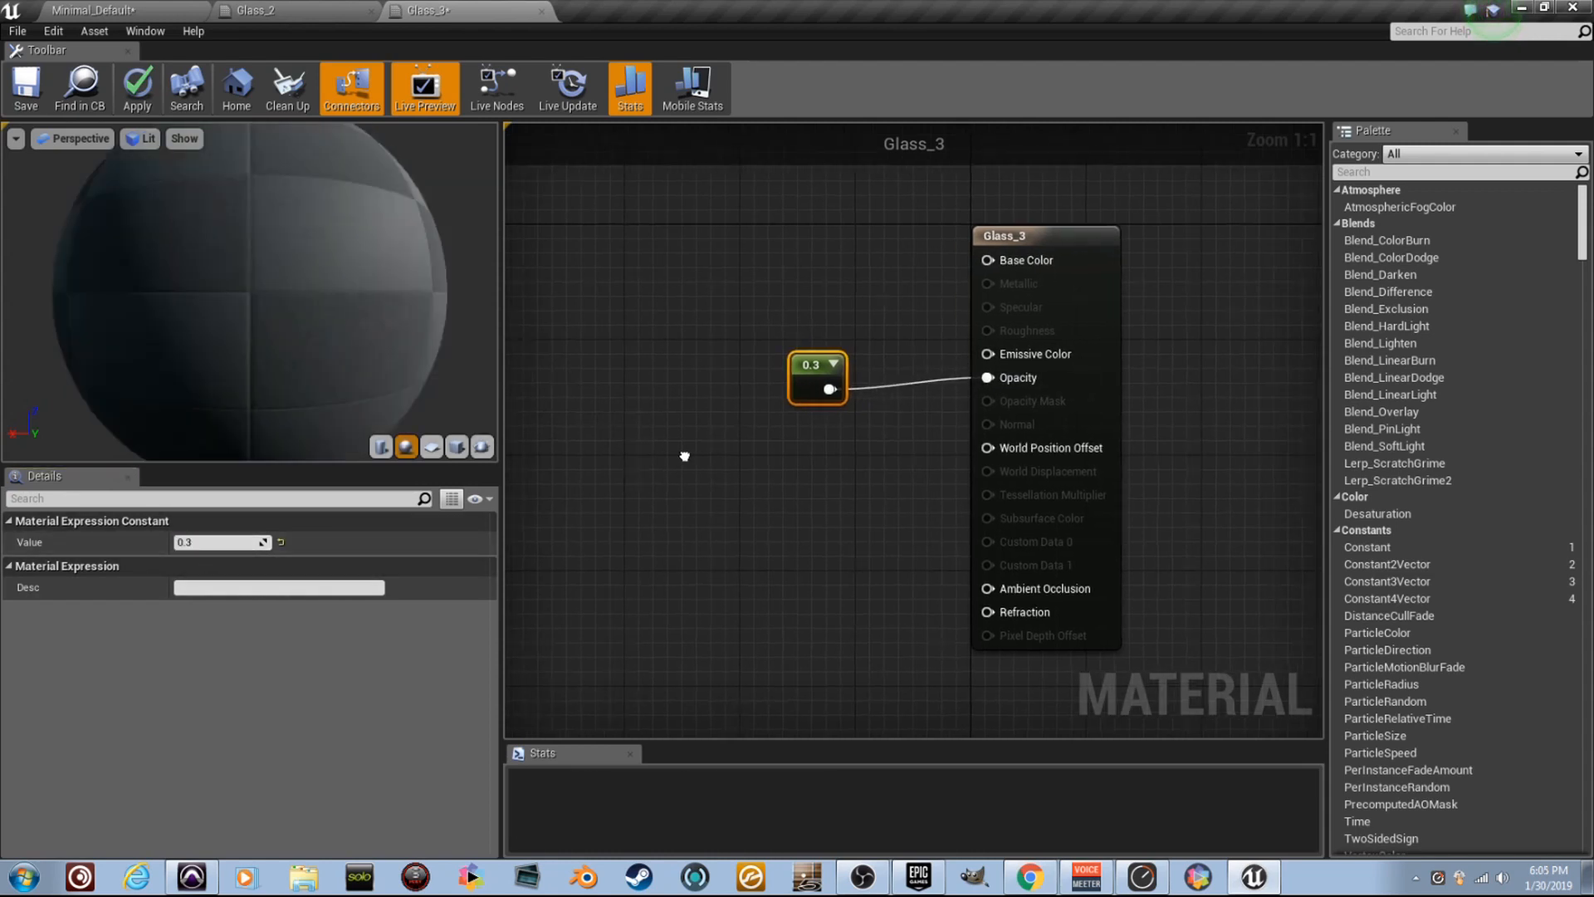
pyautogui.scroll(3)
pyautogui.write('fre')
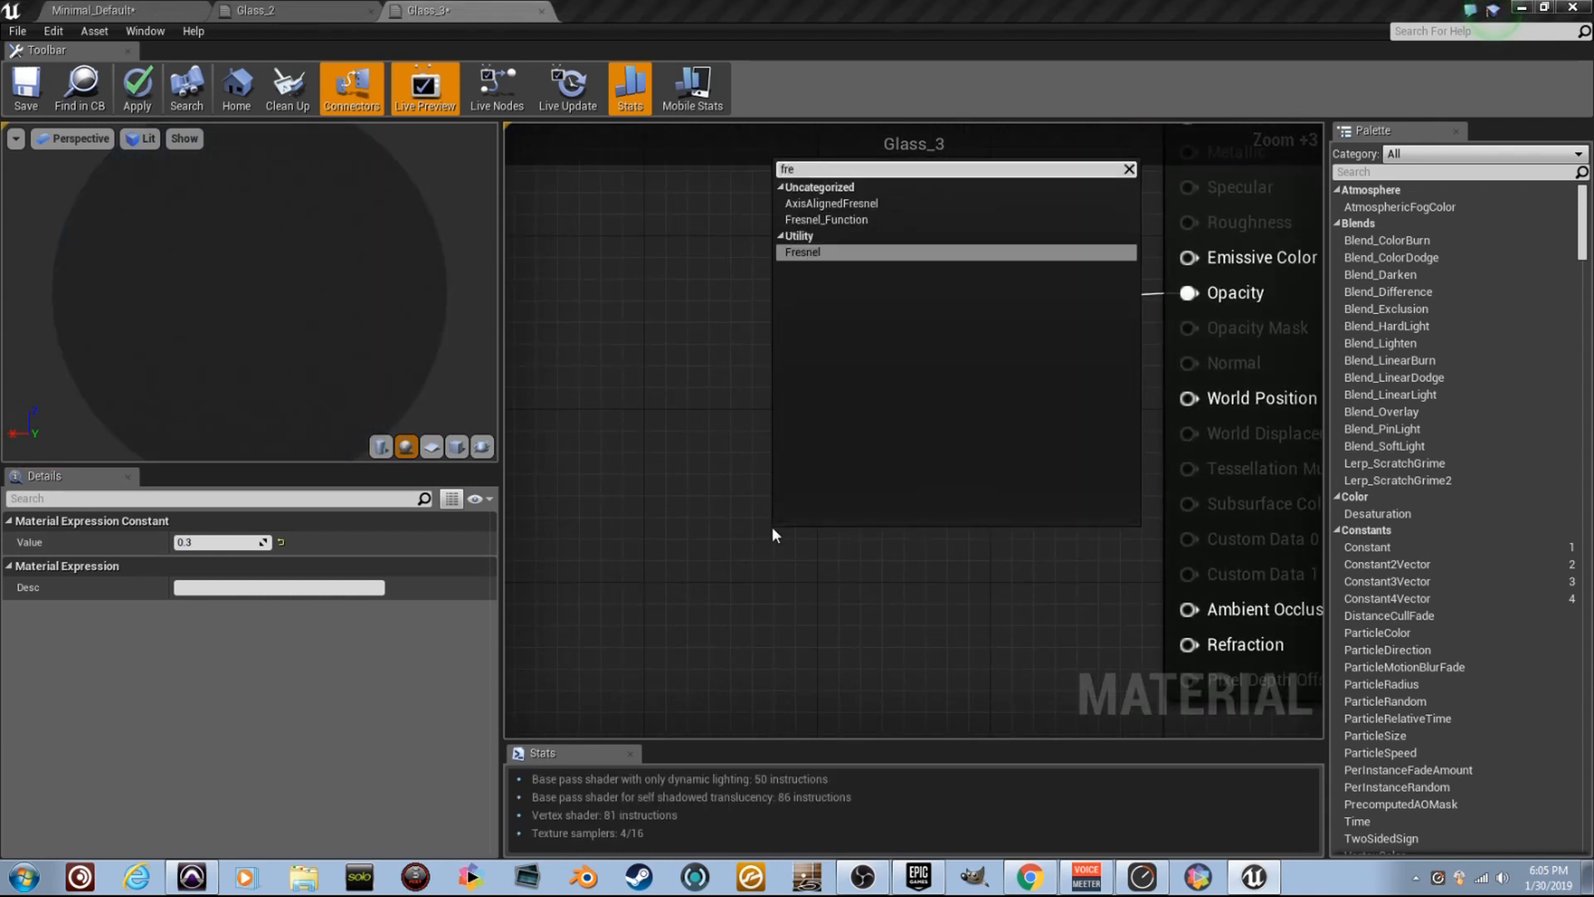
# Step: Drive Glass_3's Refraction with a Fresnel-alpha Lerp between constants 1 and 2.42
pyautogui.click(804, 251)
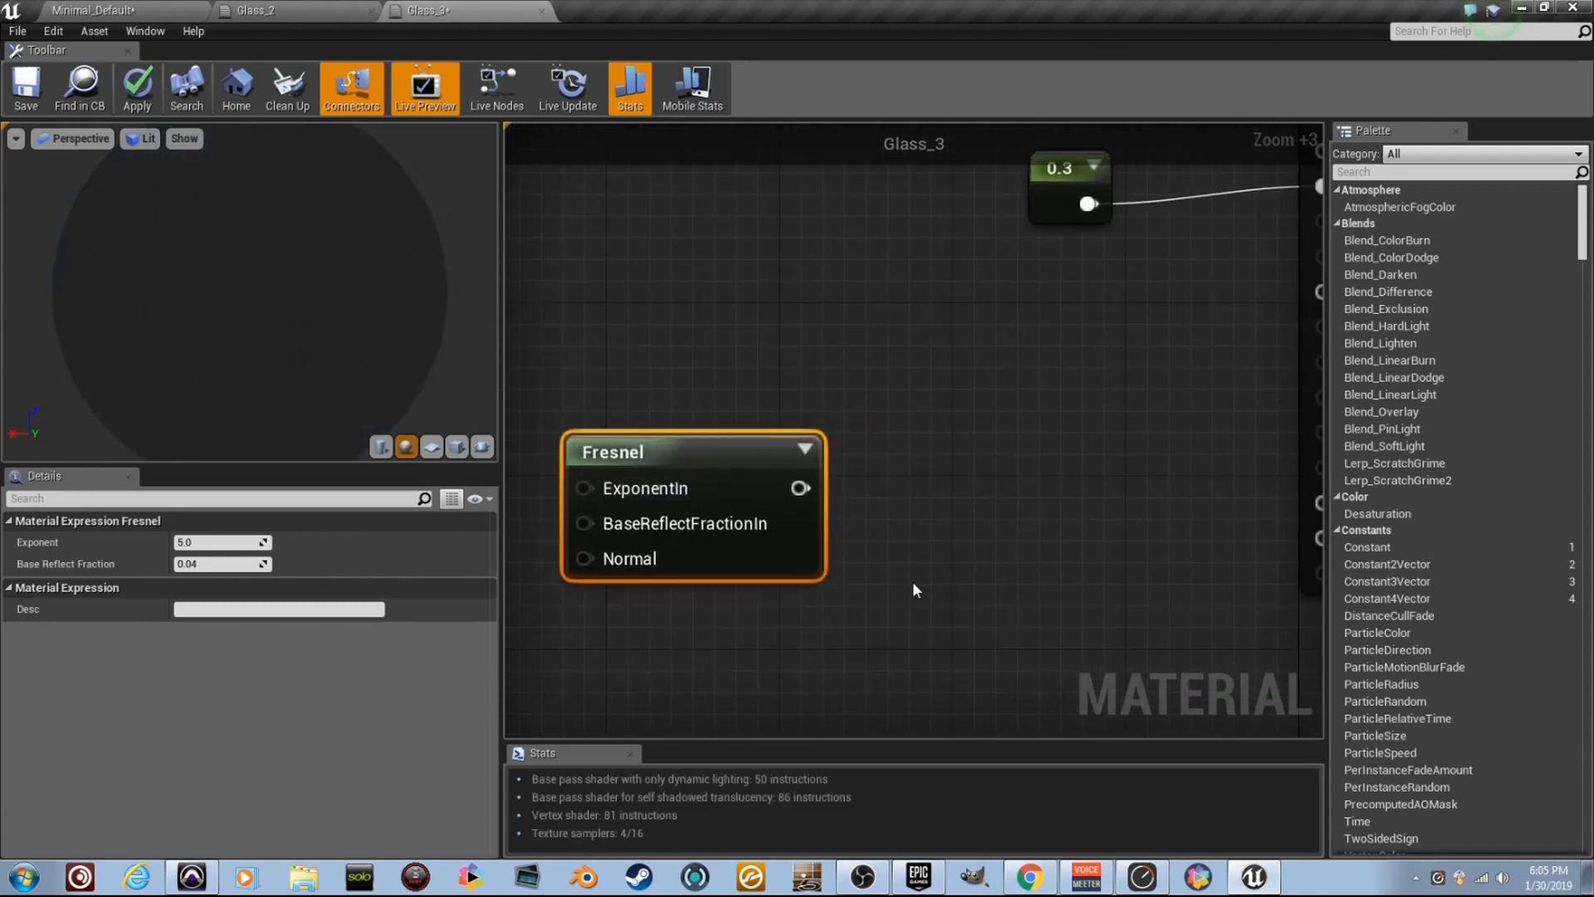
pyautogui.write('lerp')
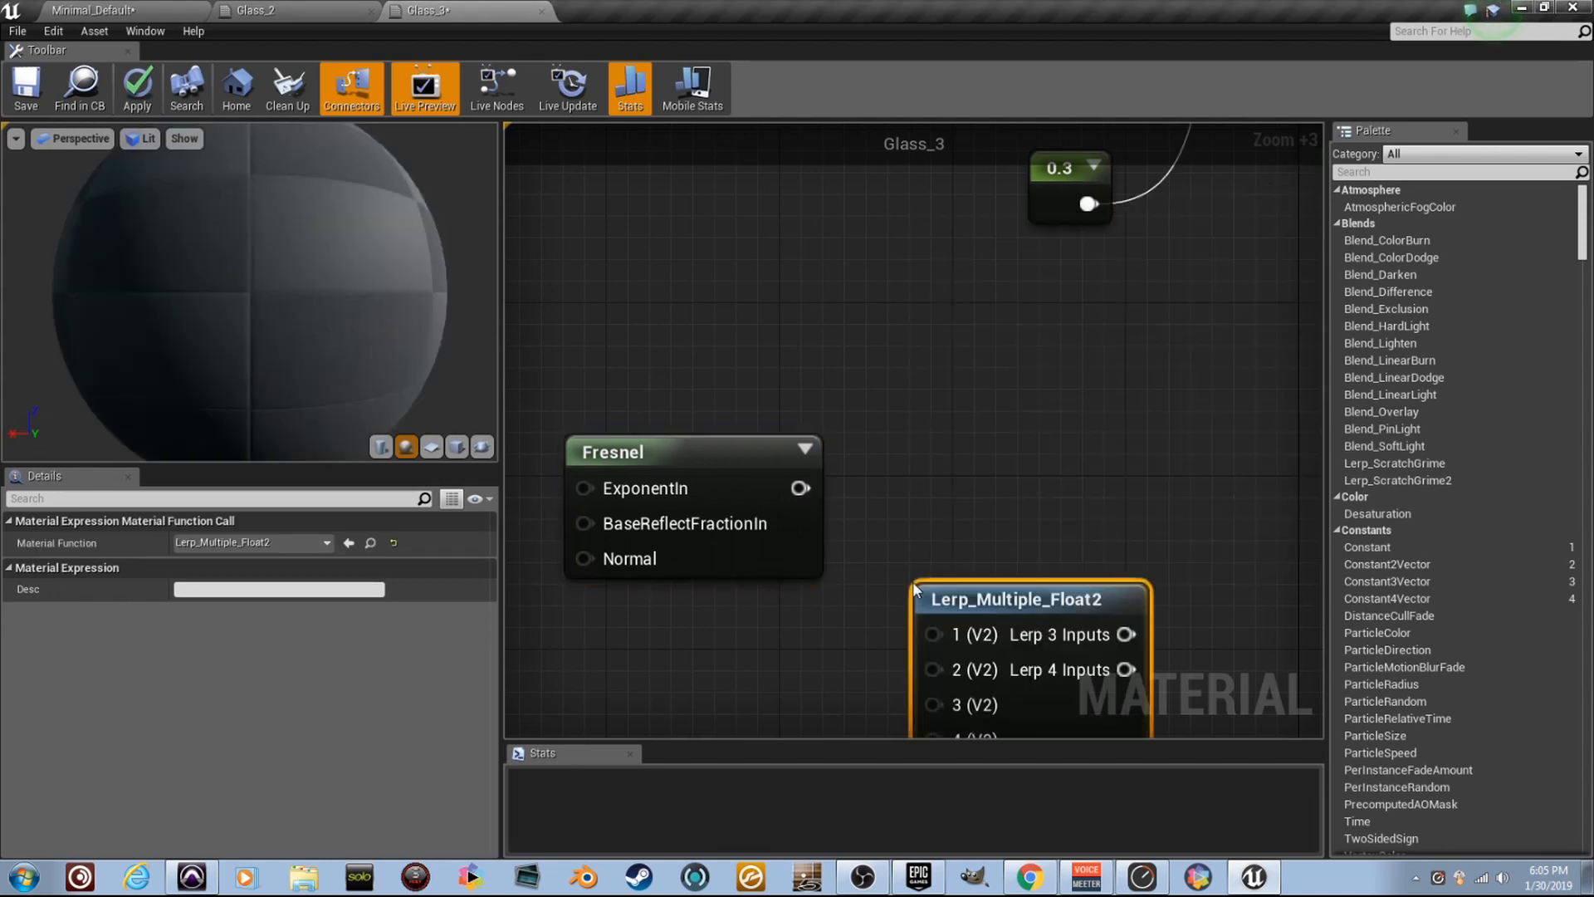
pyautogui.click(940, 587)
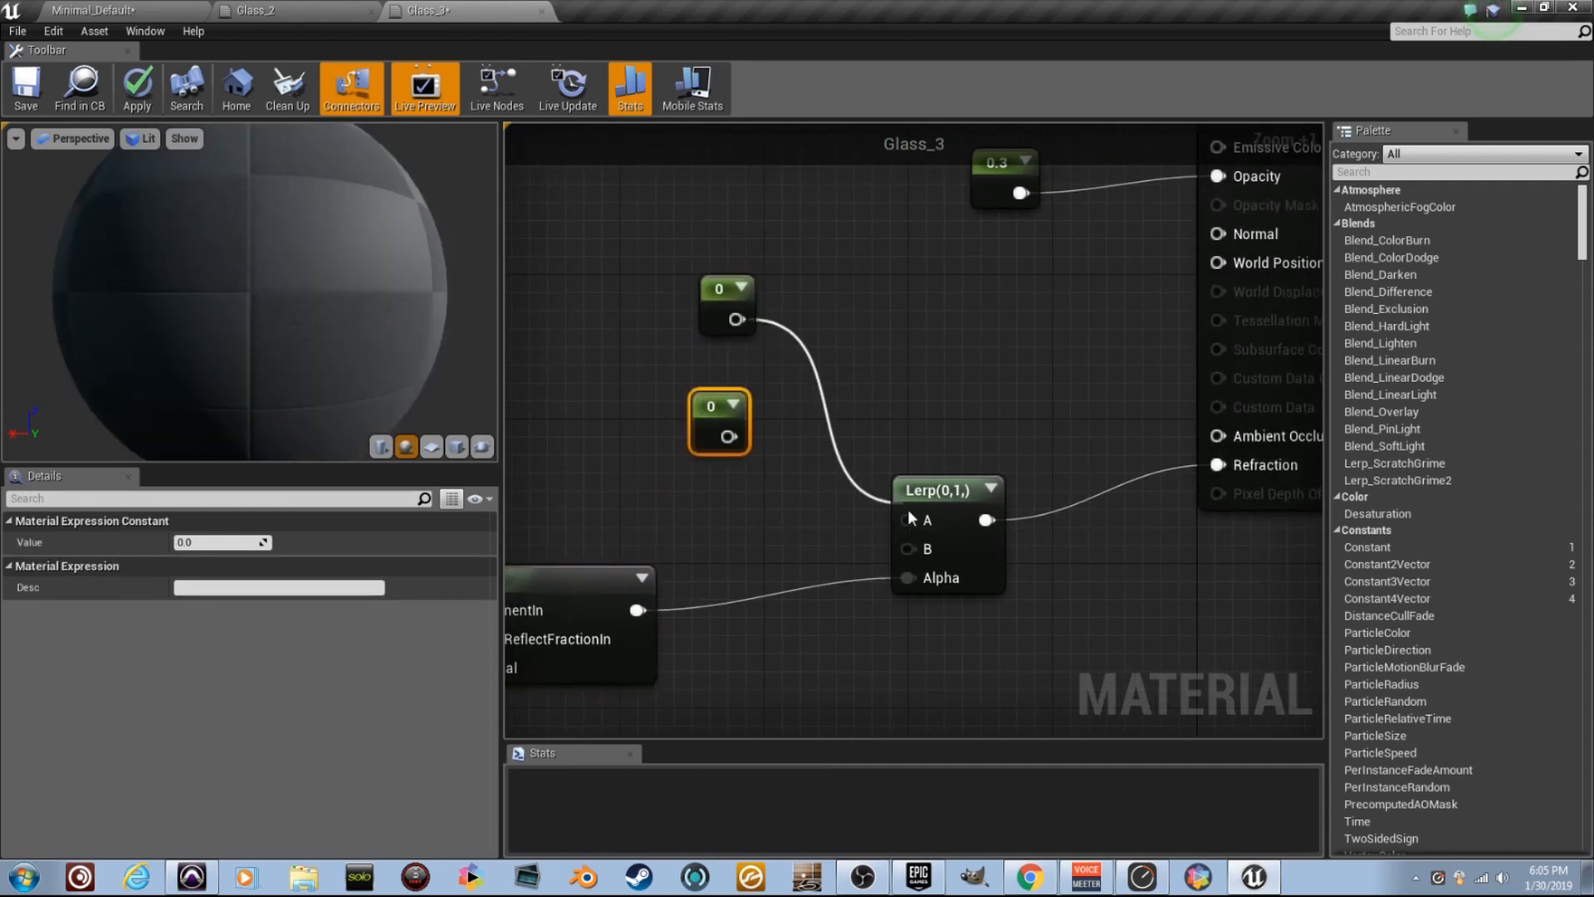
pyautogui.click(911, 519)
pyautogui.write('2.42')
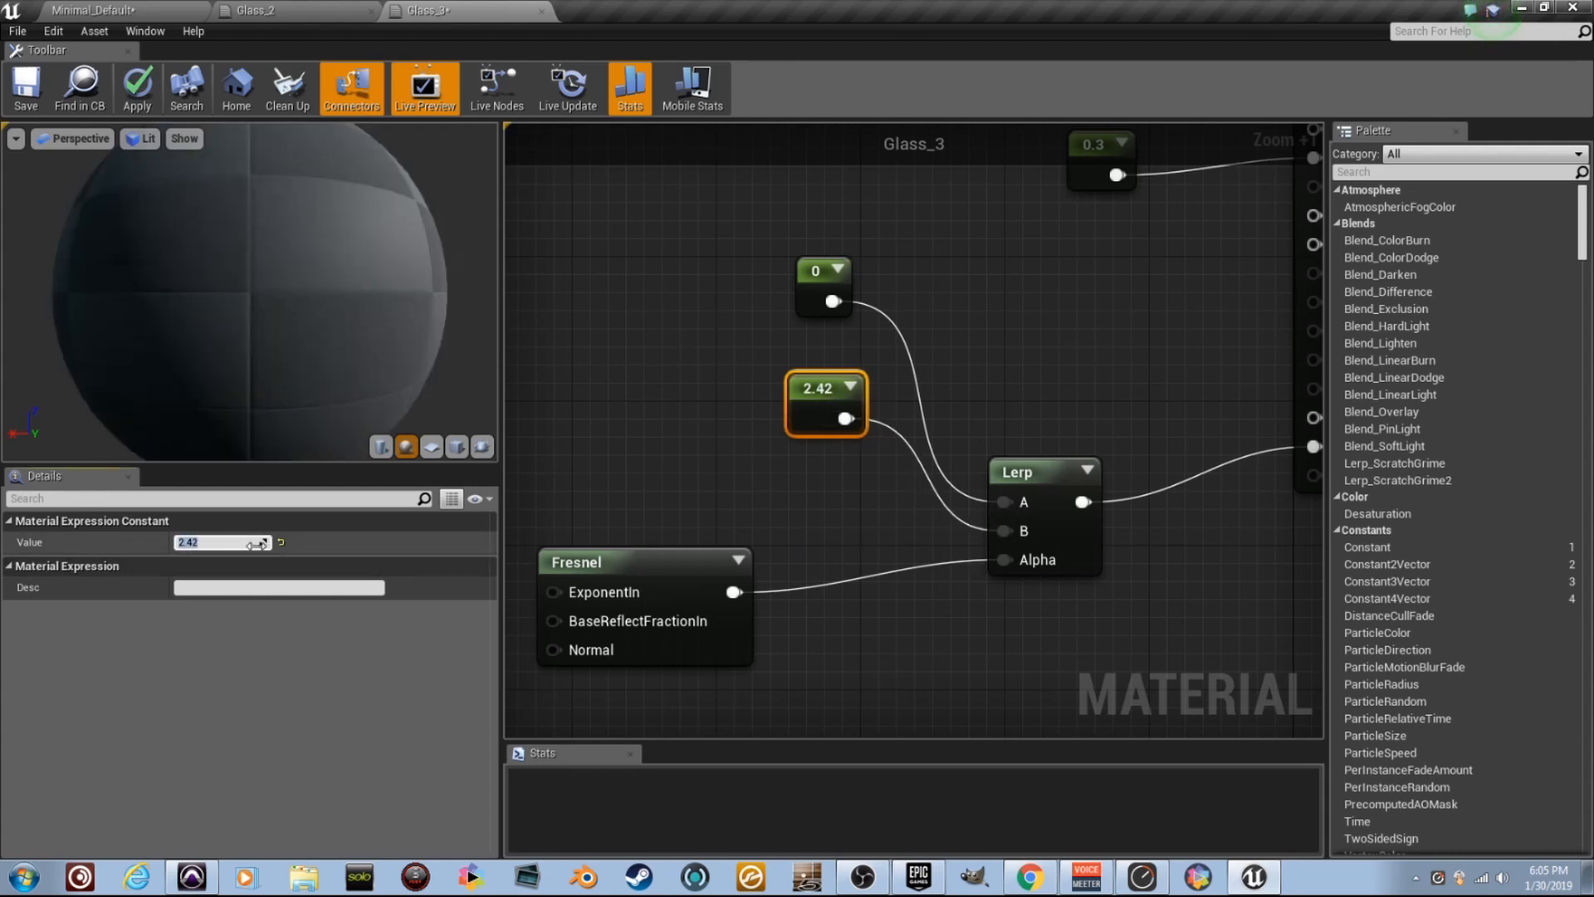
pyautogui.click(823, 284)
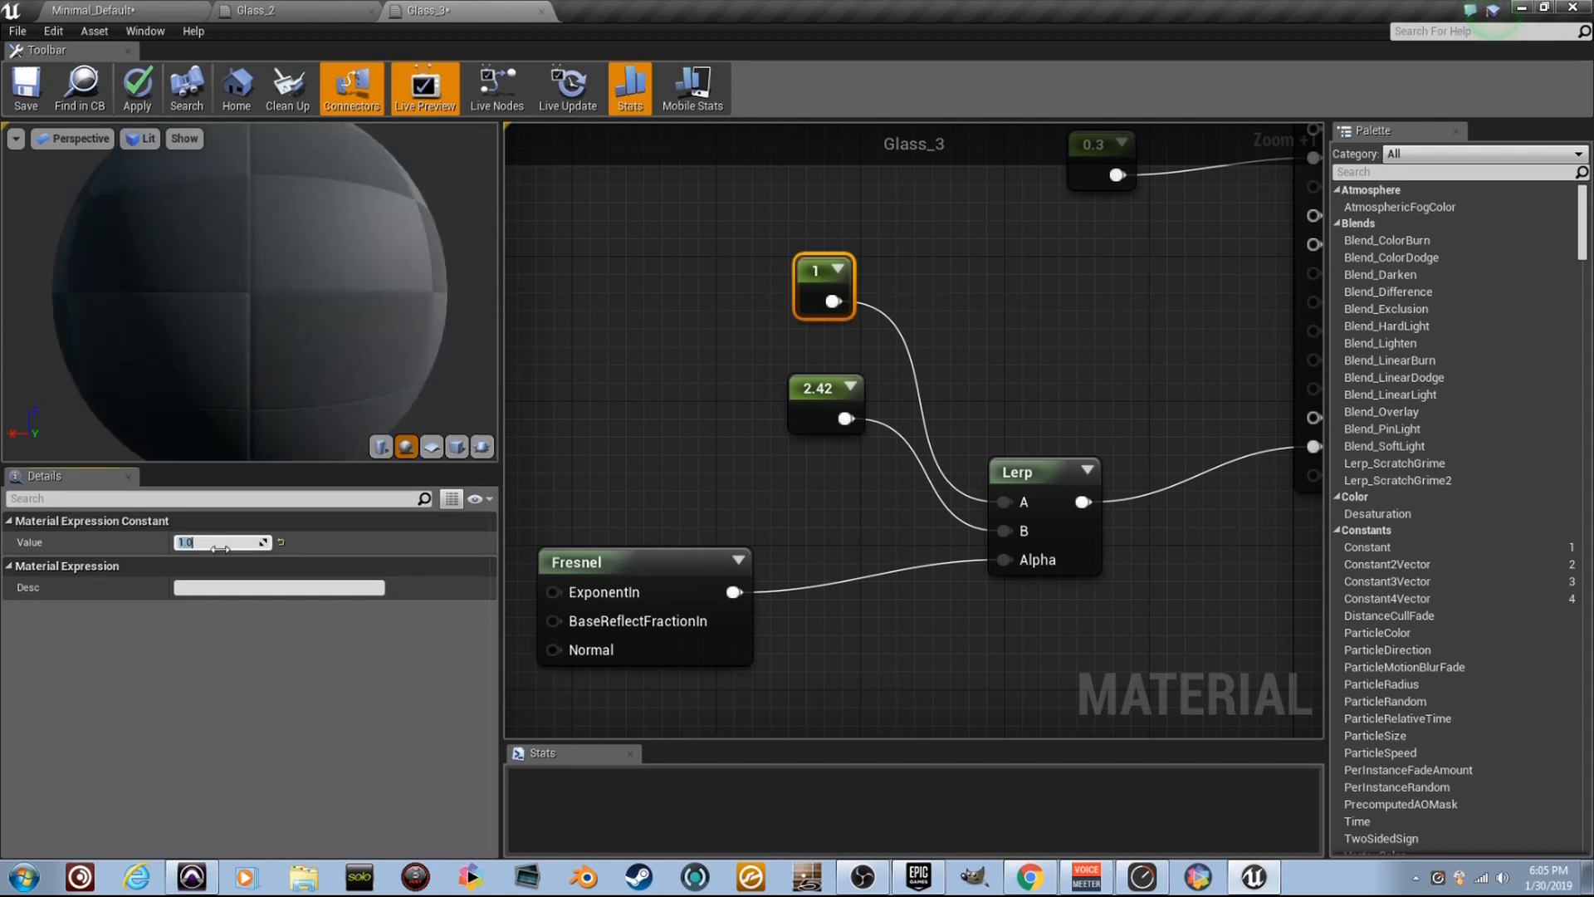
pyautogui.scroll(-3)
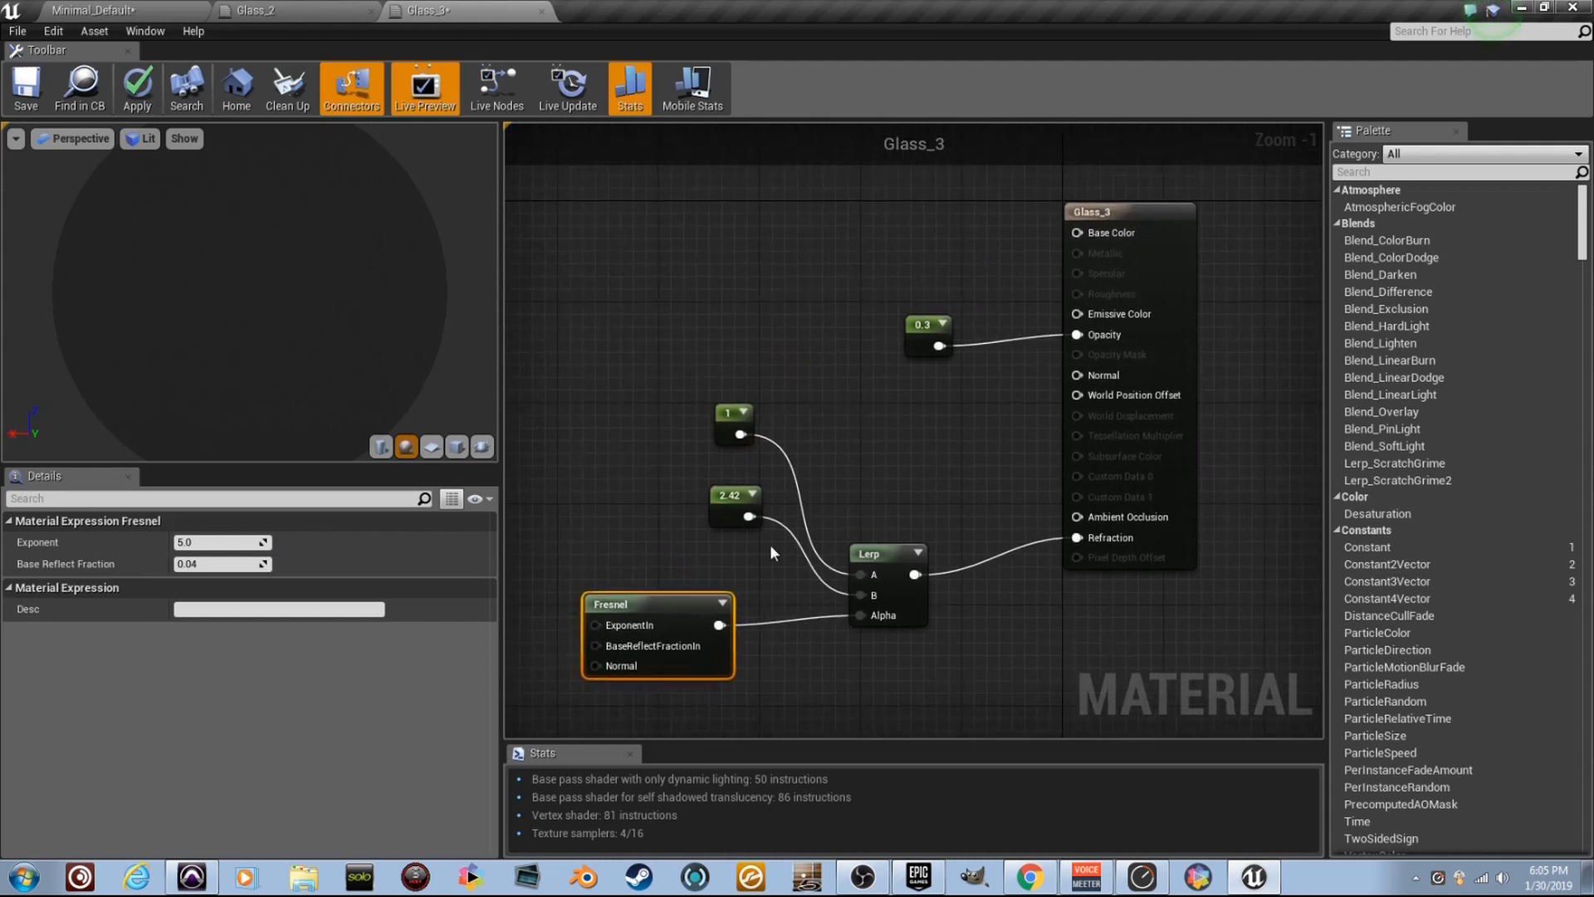
pyautogui.moveTo(697, 492)
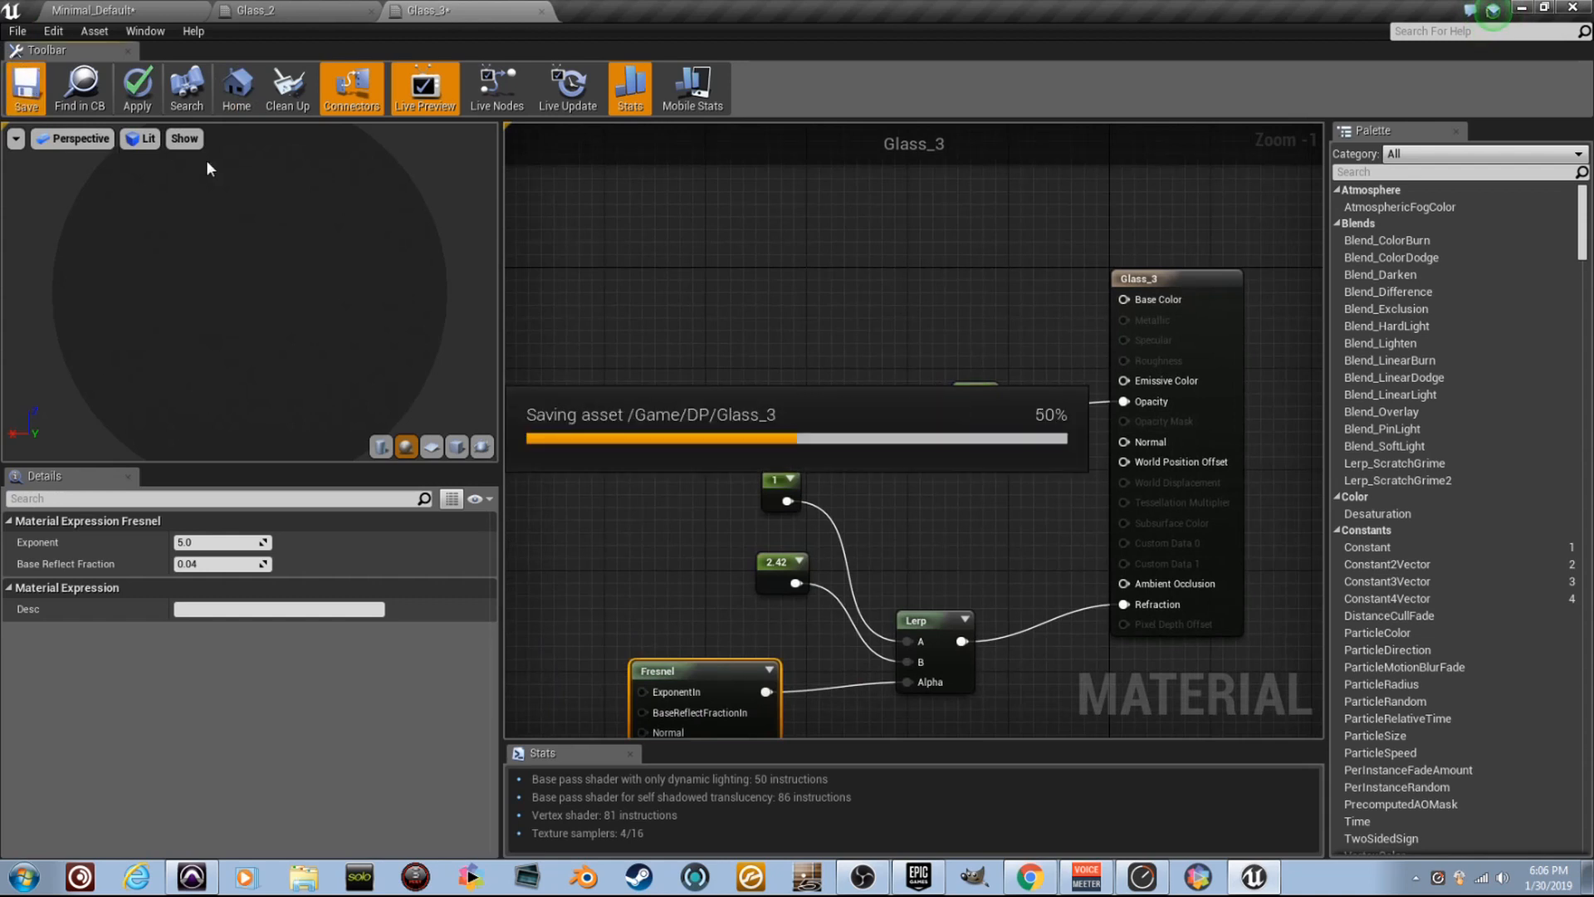
pyautogui.moveTo(153, 8)
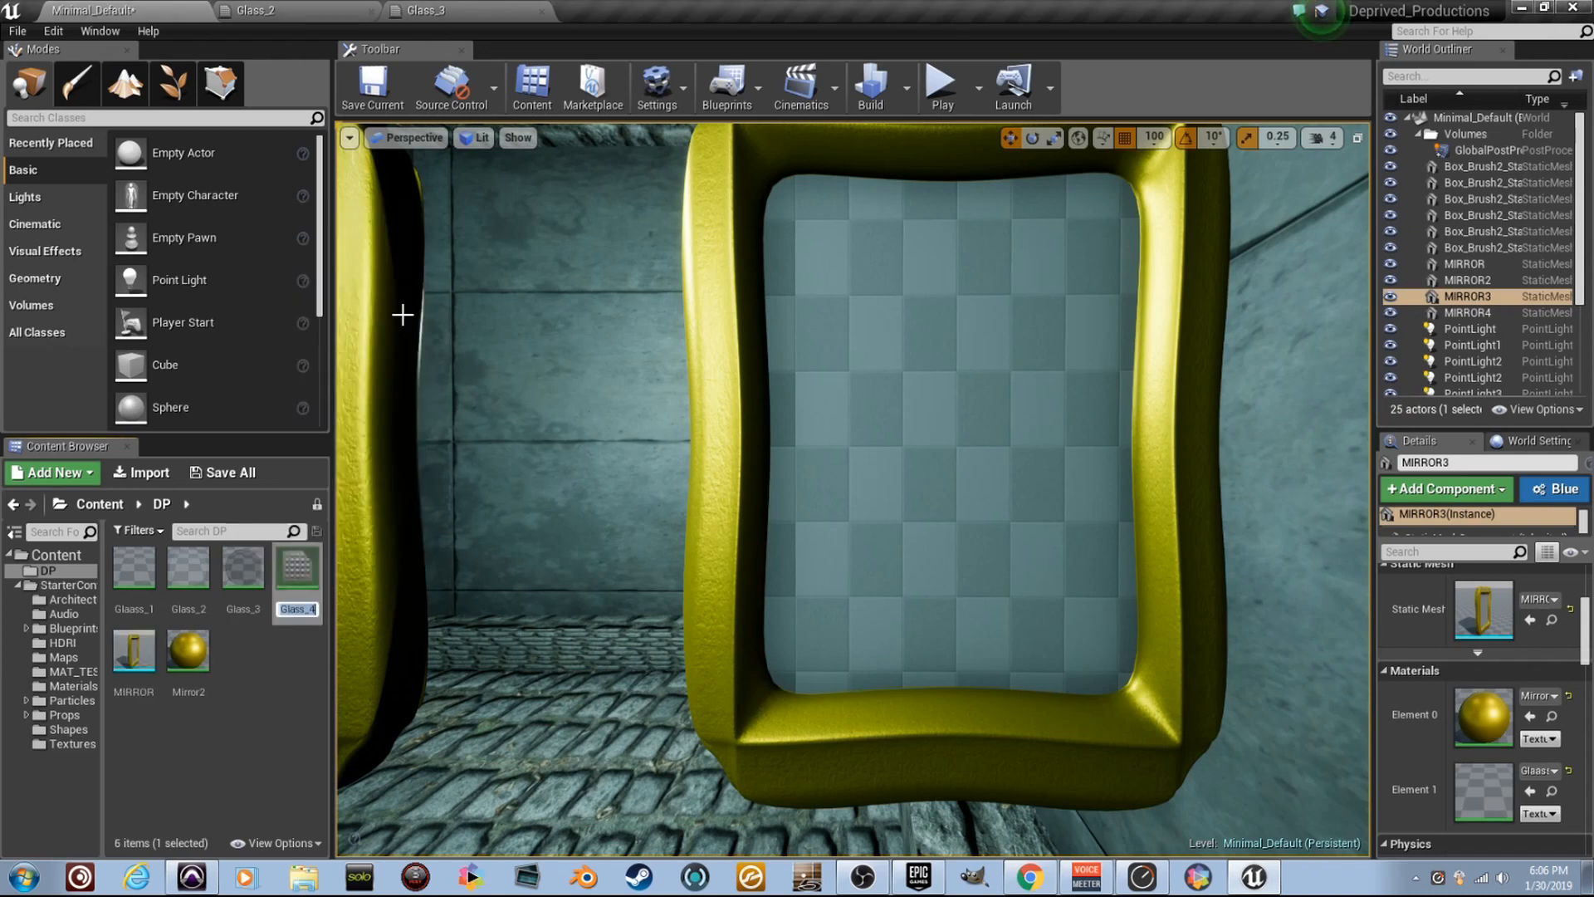
# Step: Bring Glass_4, holding the copied Glass_3 graph, into the Material Editor
pyautogui.click(295, 567)
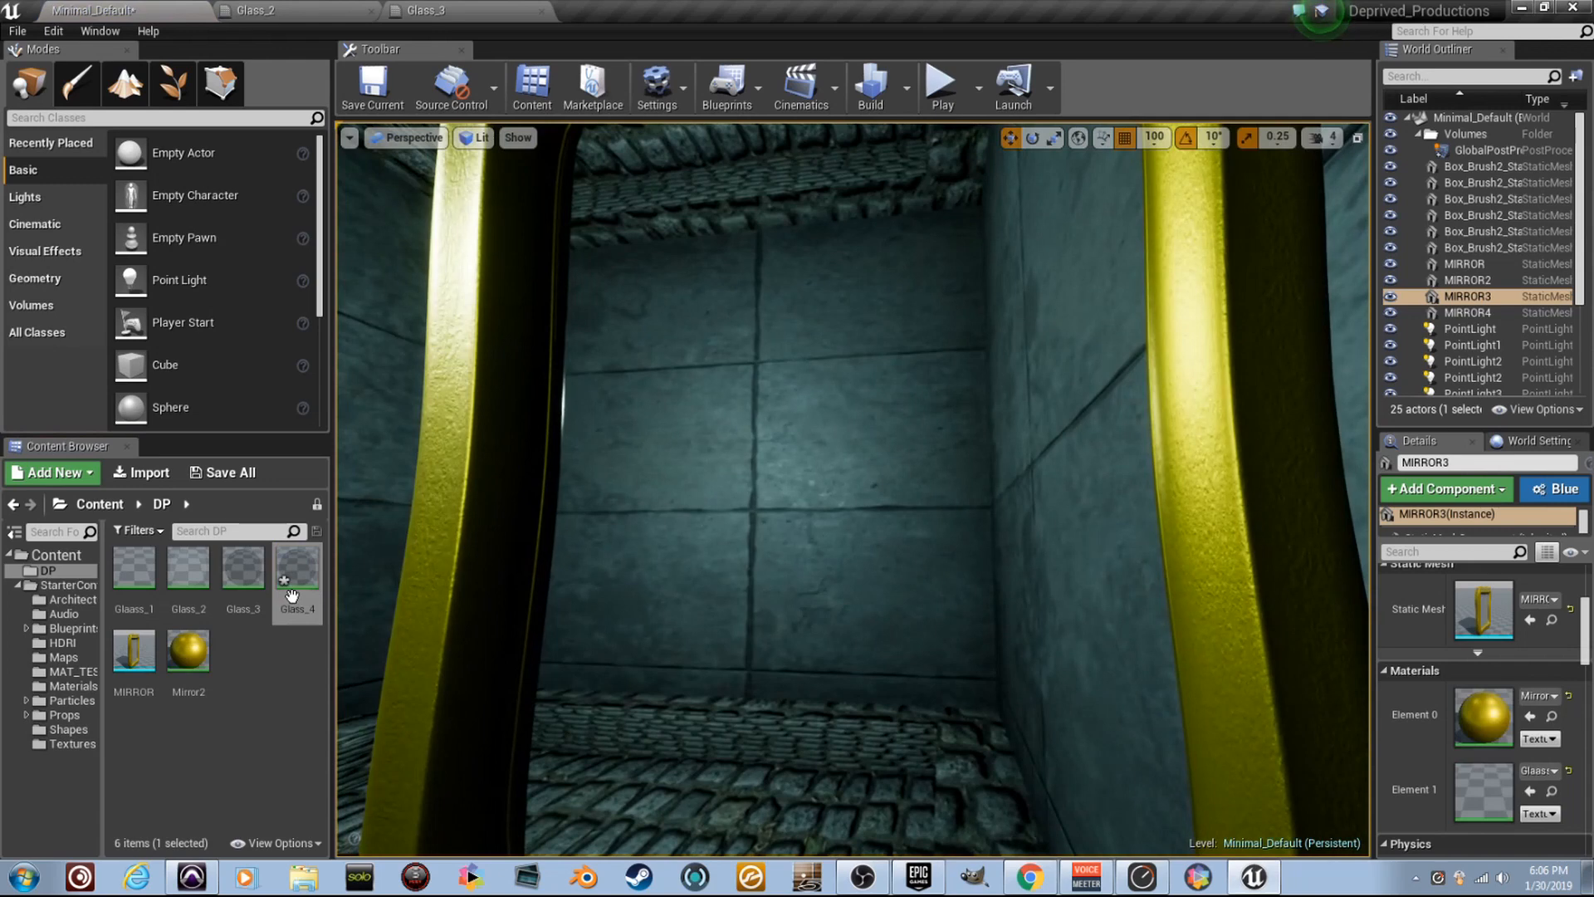
pyautogui.doubleClick(296, 567)
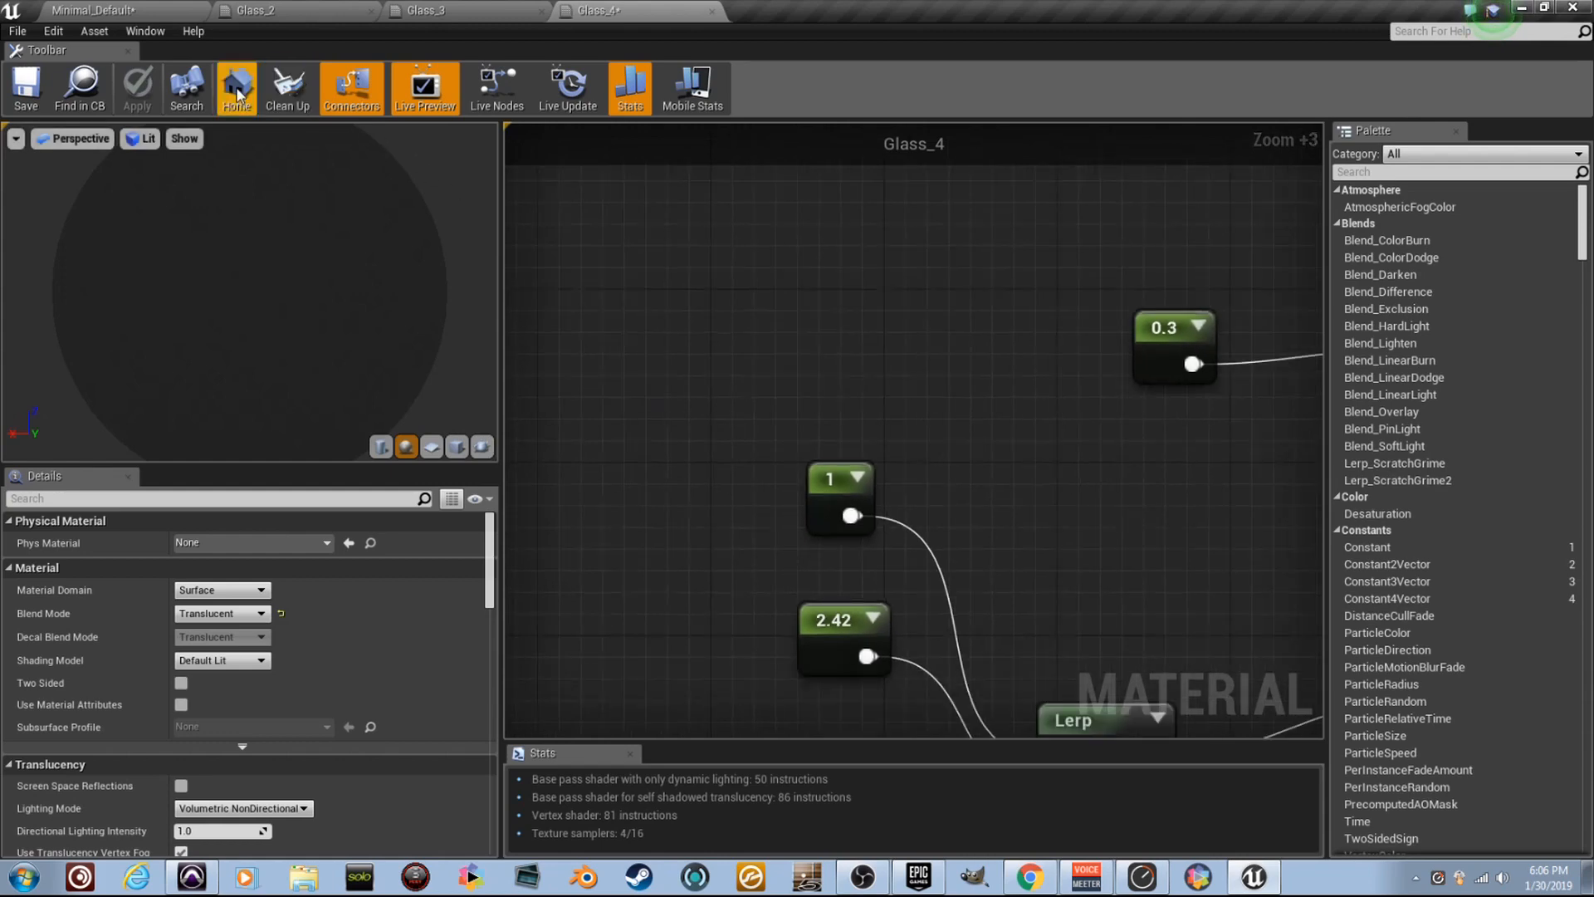
# Step: Find the rust normal texture in a second Content Browser and drop it into Glass_4's graph
pyautogui.click(145, 30)
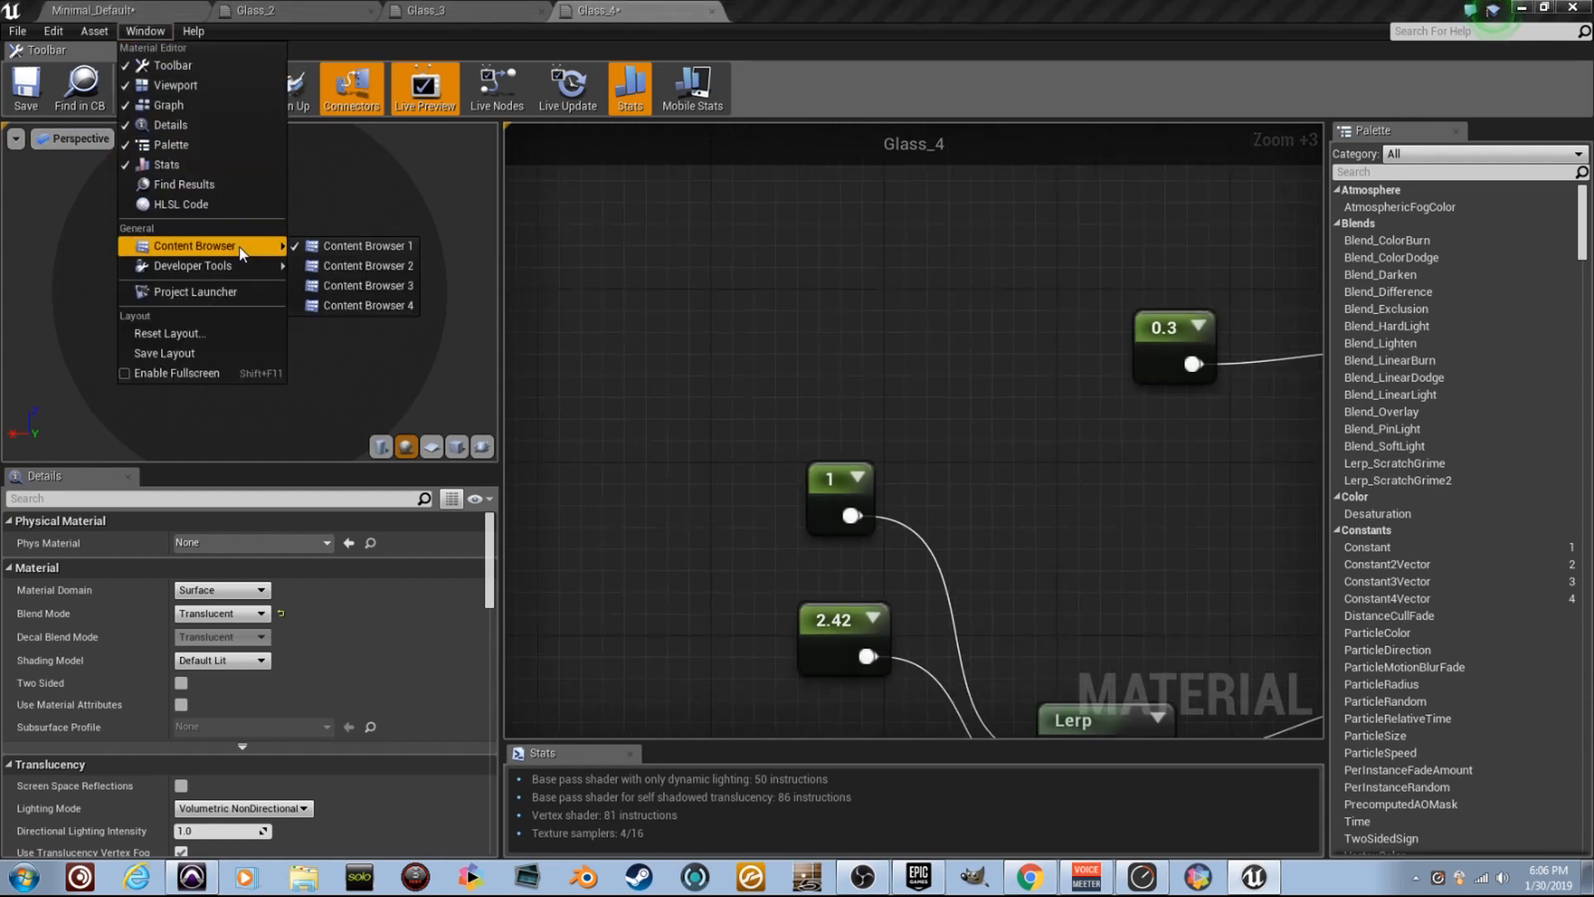
pyautogui.click(367, 266)
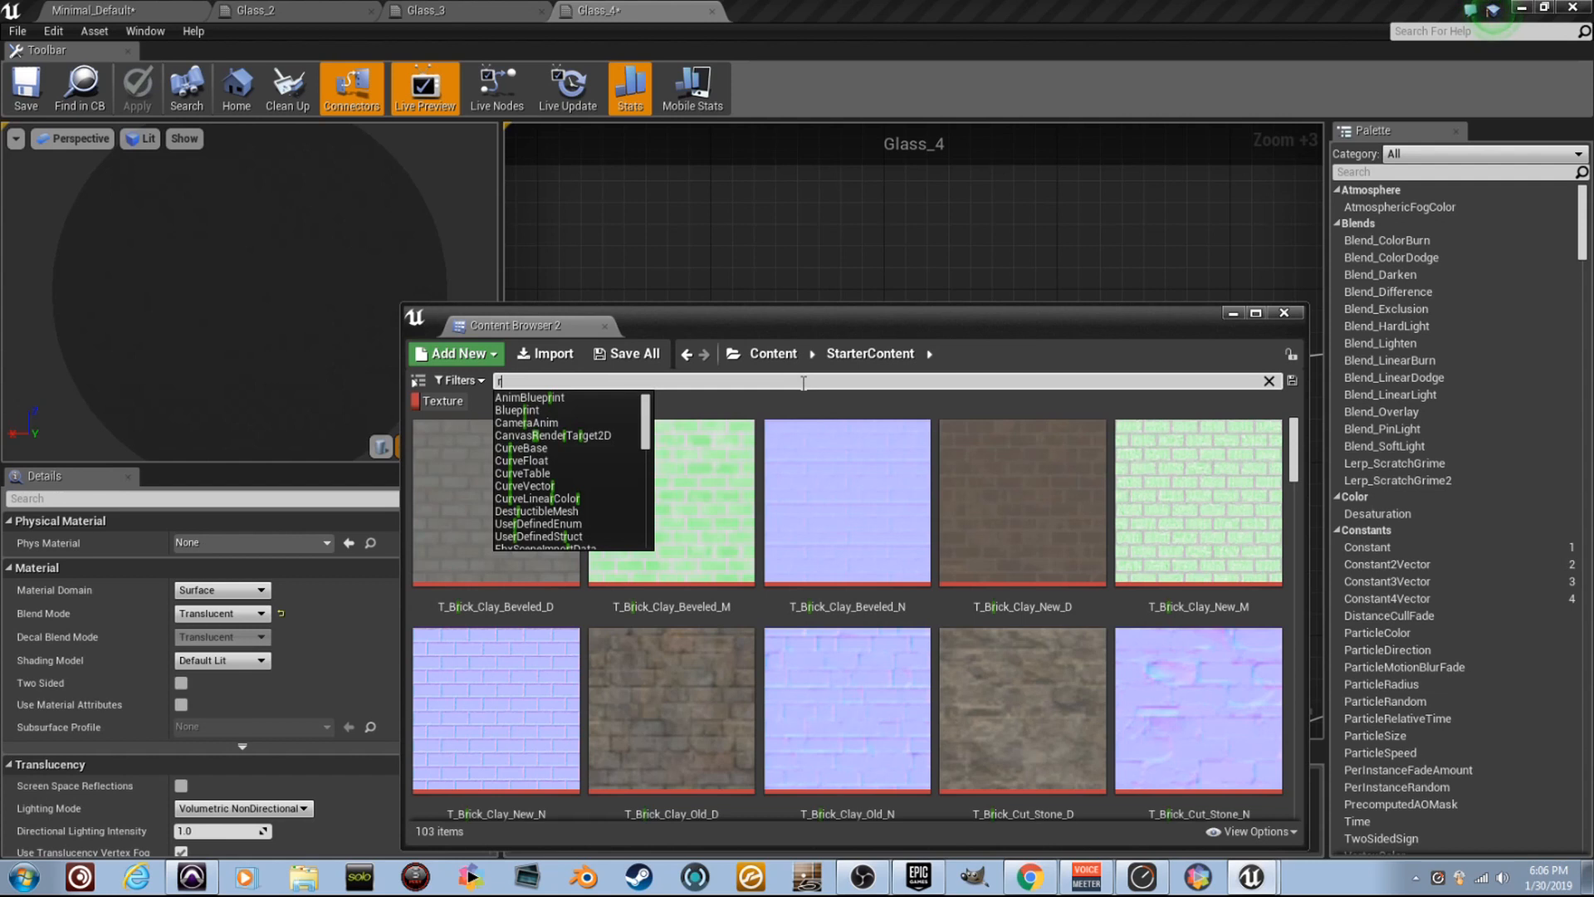
pyautogui.write('rust')
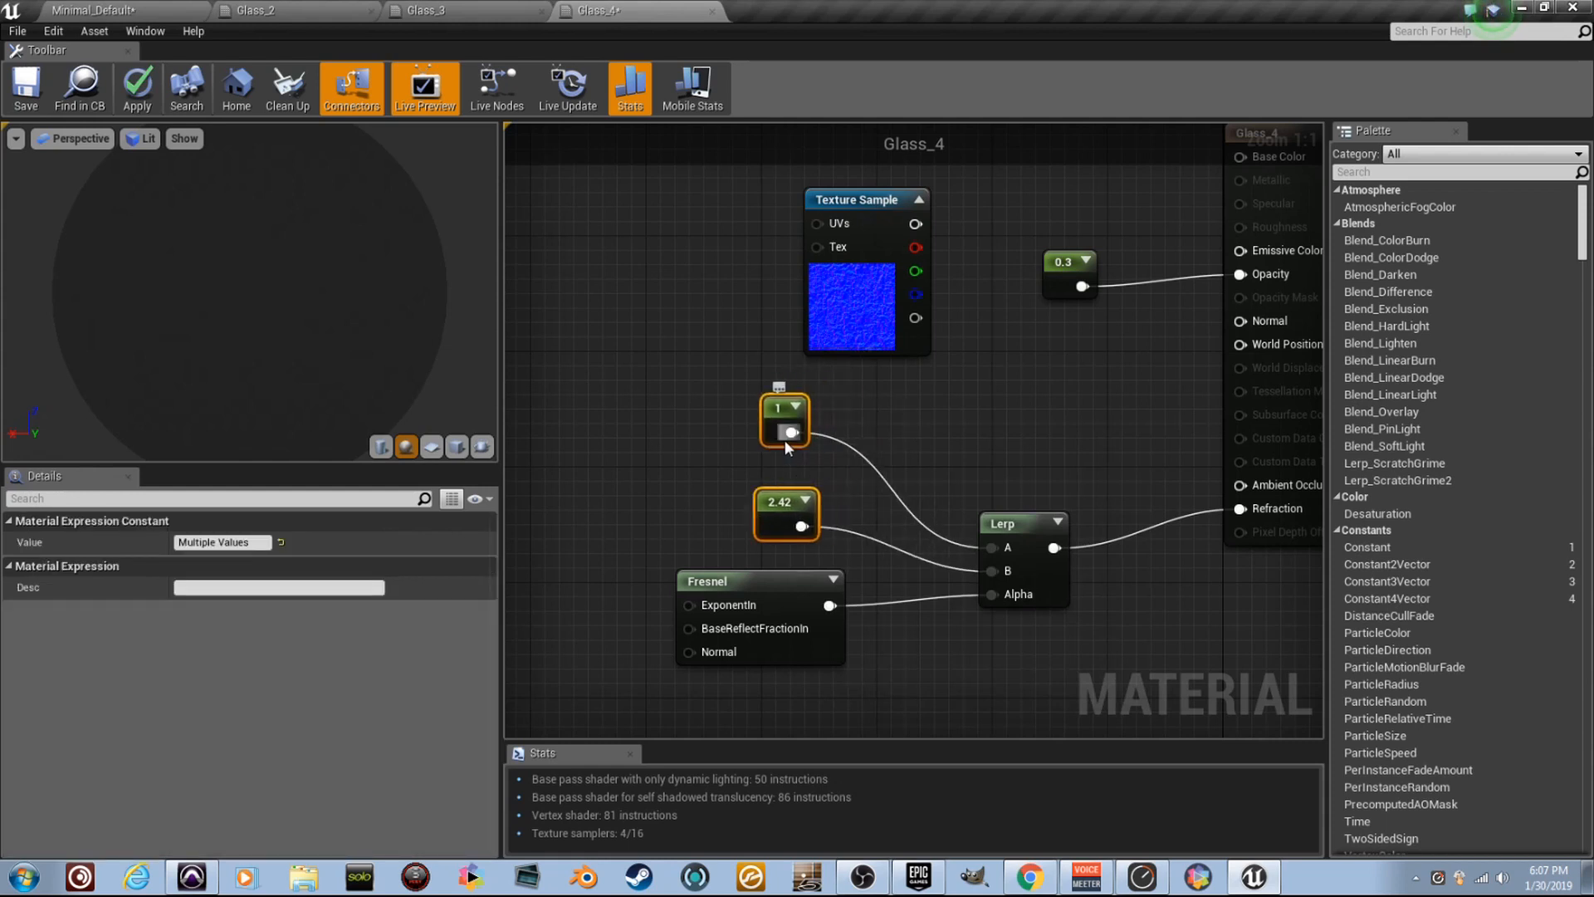
# Step: Feed Normal with the rust texture RGB multiplied by a 2,2,1 Constant3Vector
pyautogui.click(1049, 349)
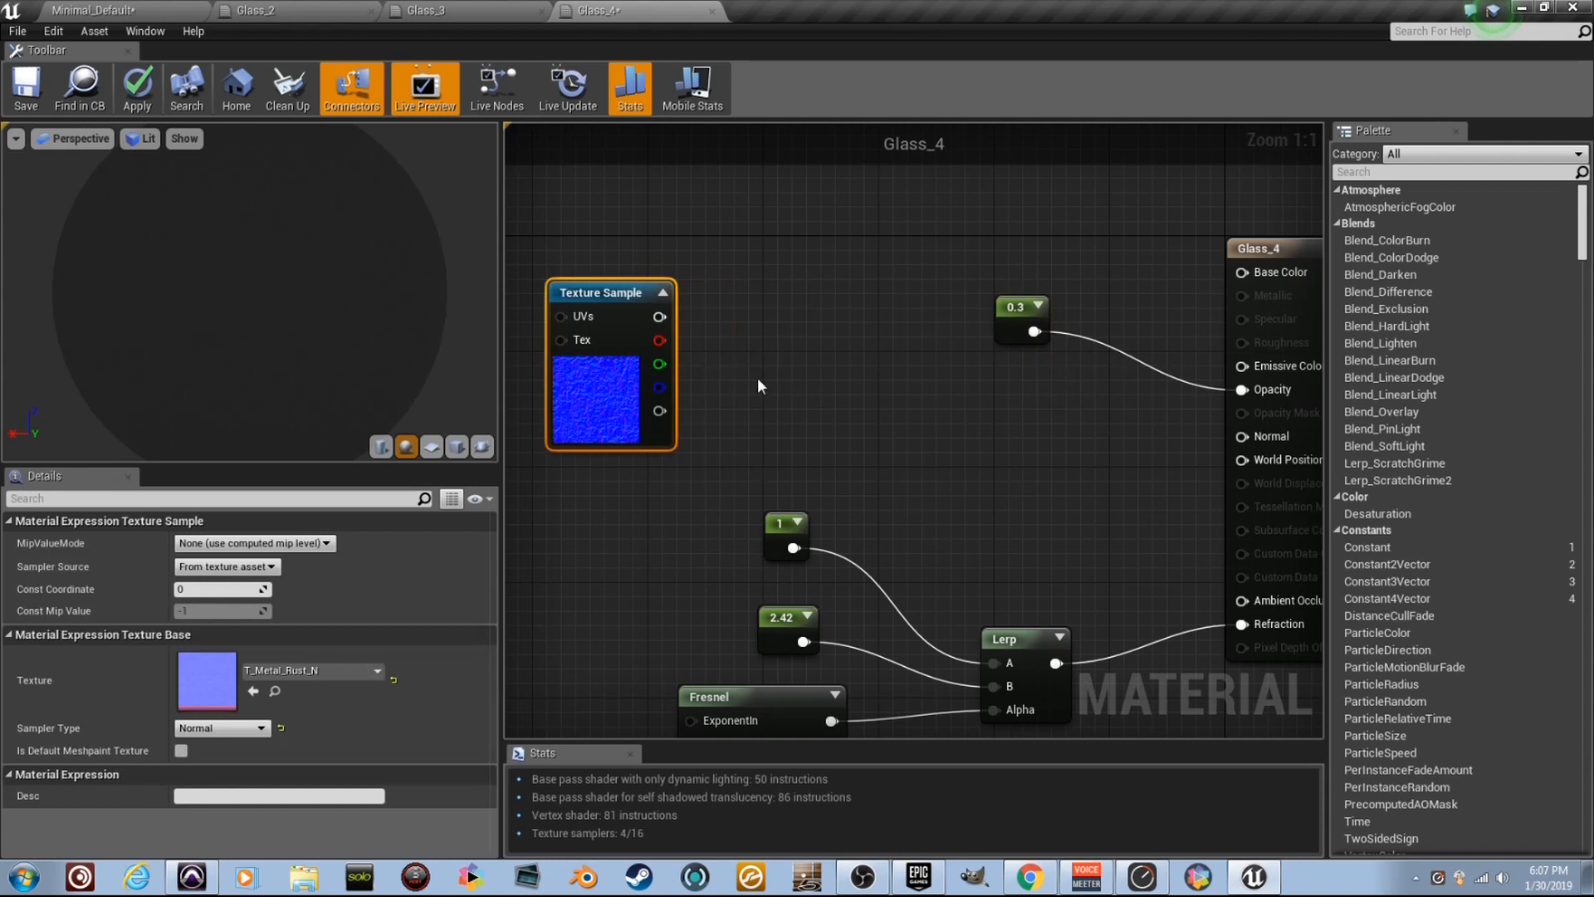
pyautogui.moveTo(770, 394)
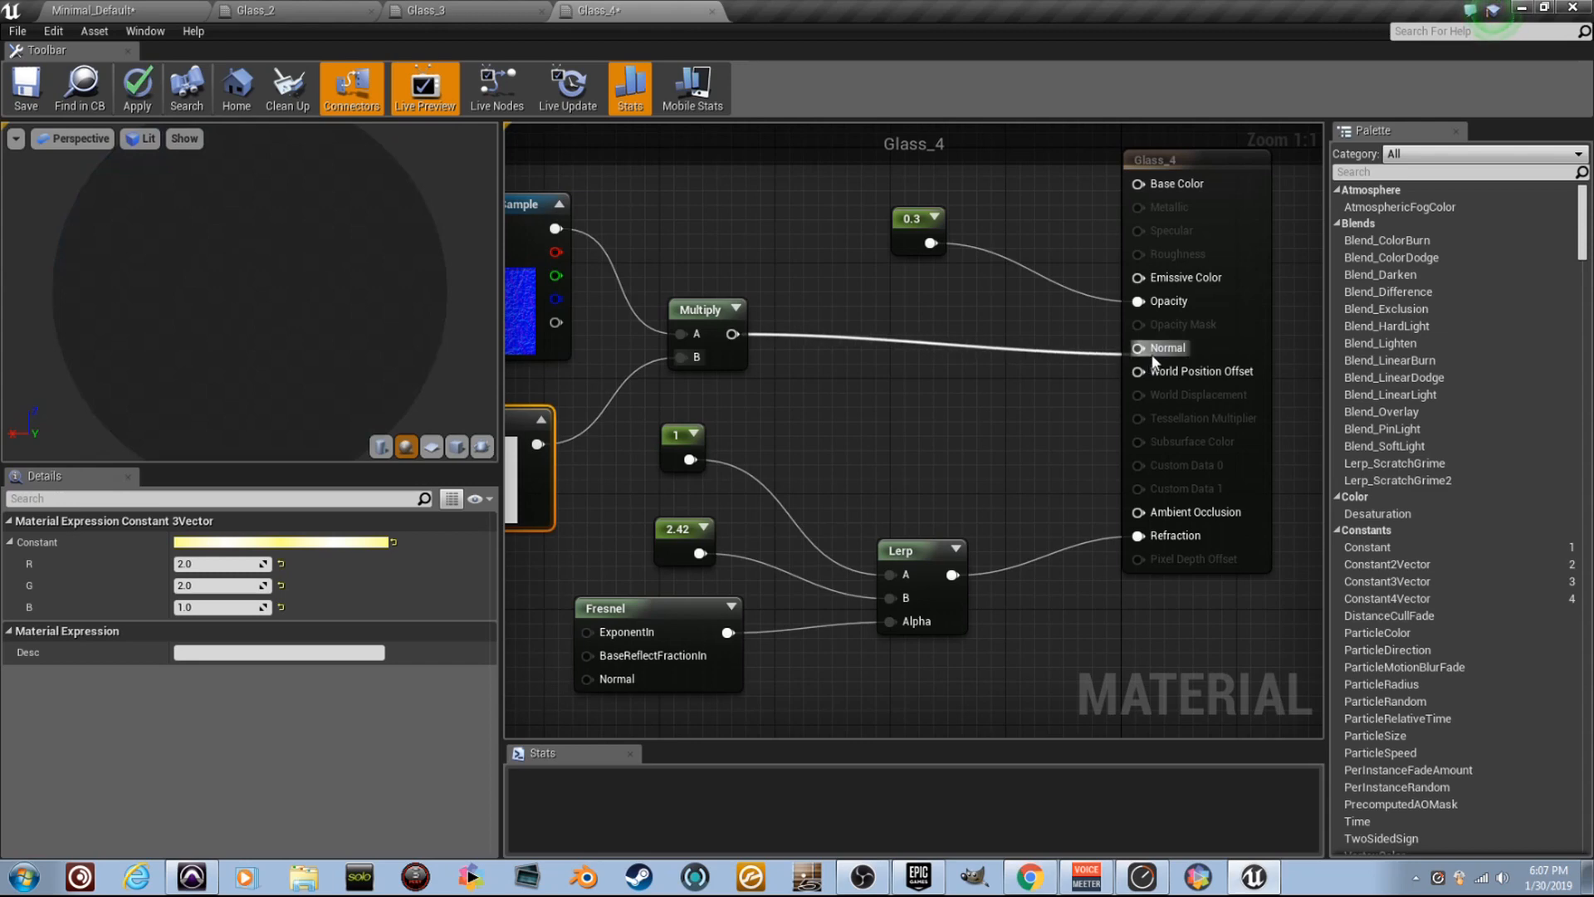
pyautogui.scroll(3)
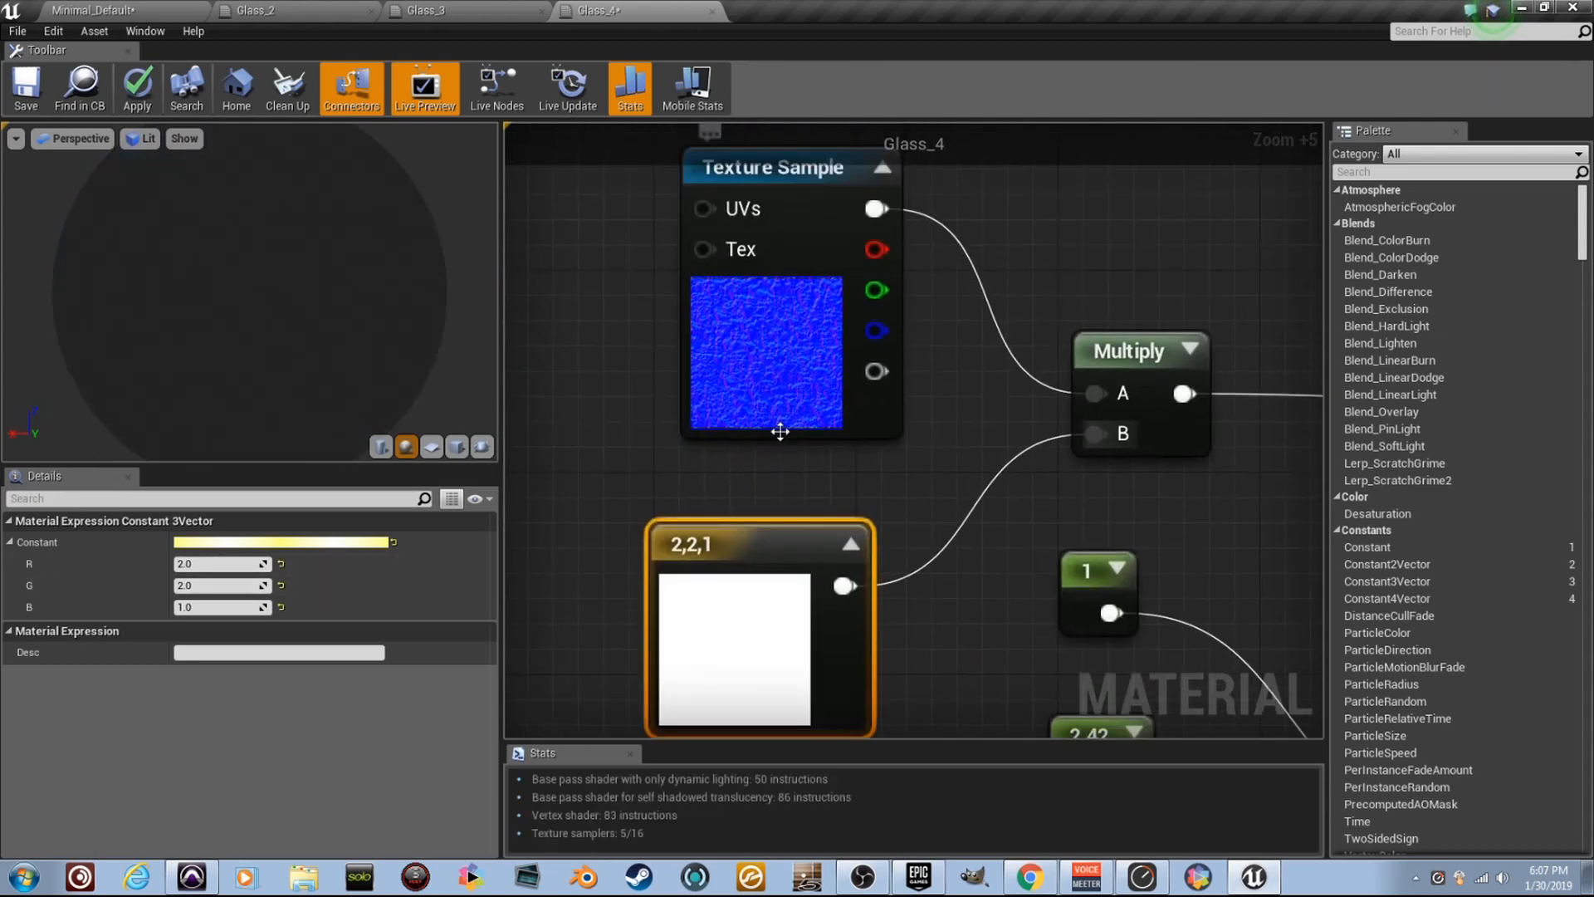
pyautogui.scroll(3)
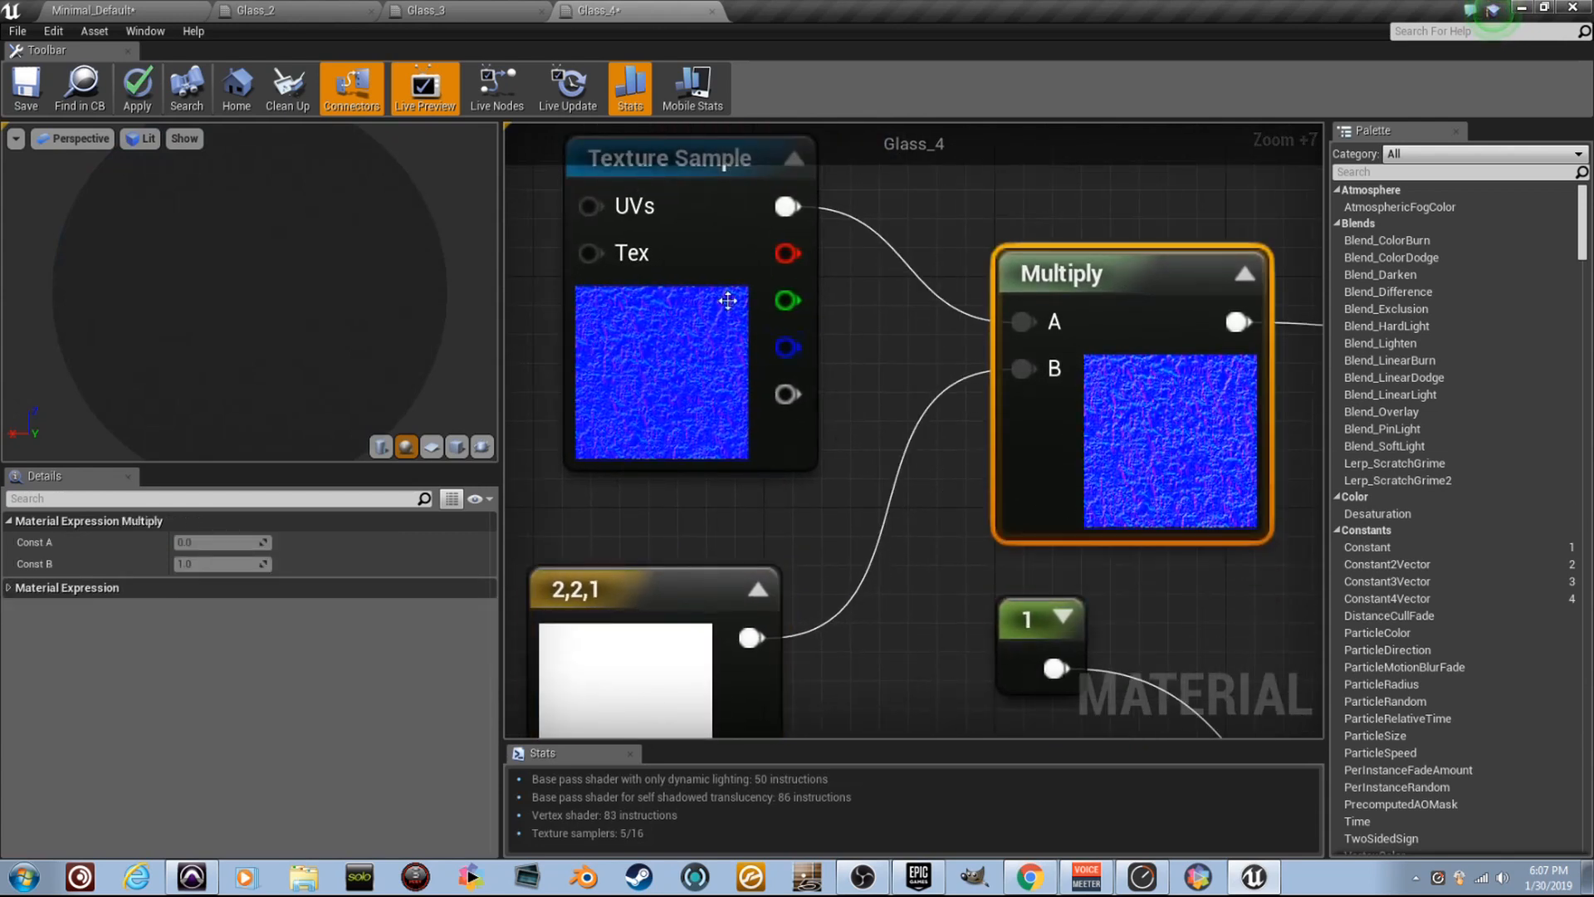
pyautogui.moveTo(629, 647)
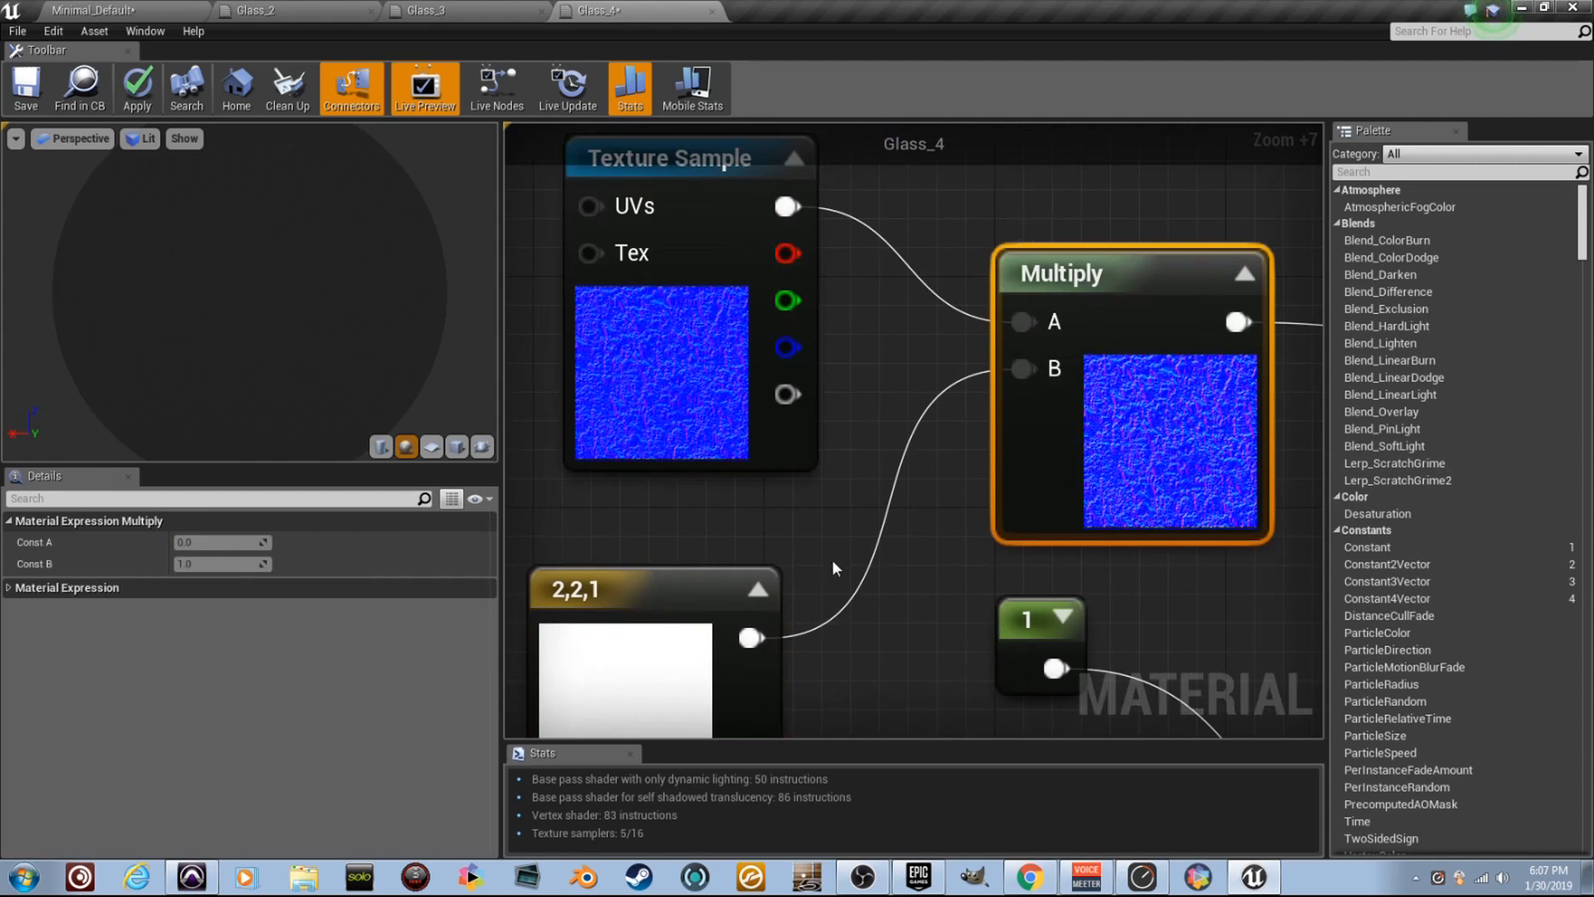
pyautogui.moveTo(905, 577)
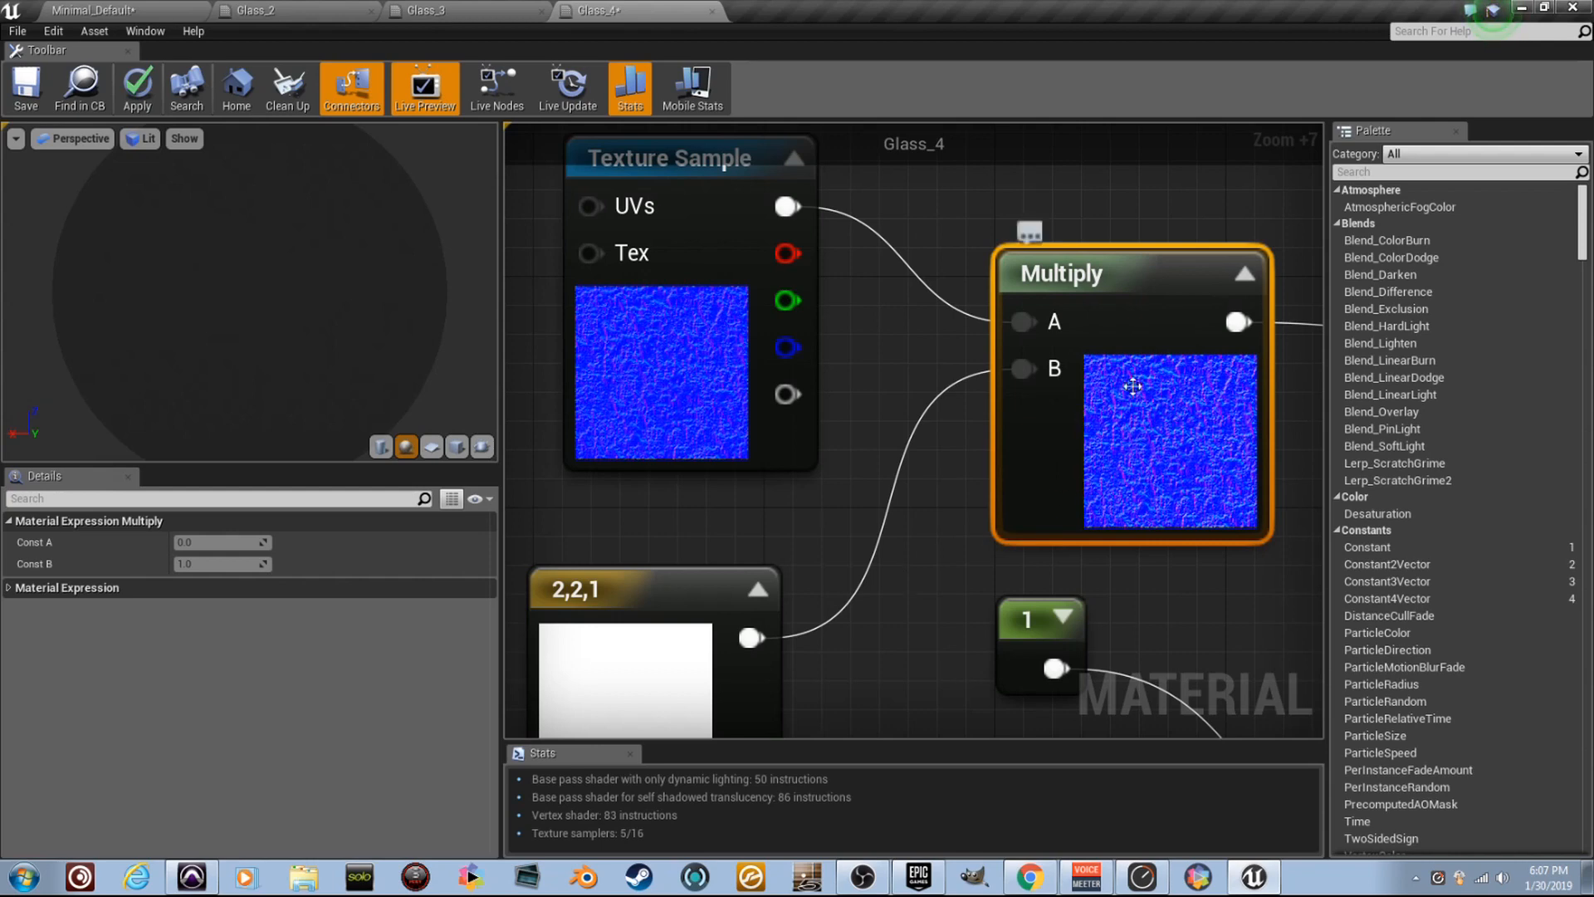
pyautogui.scroll(-3)
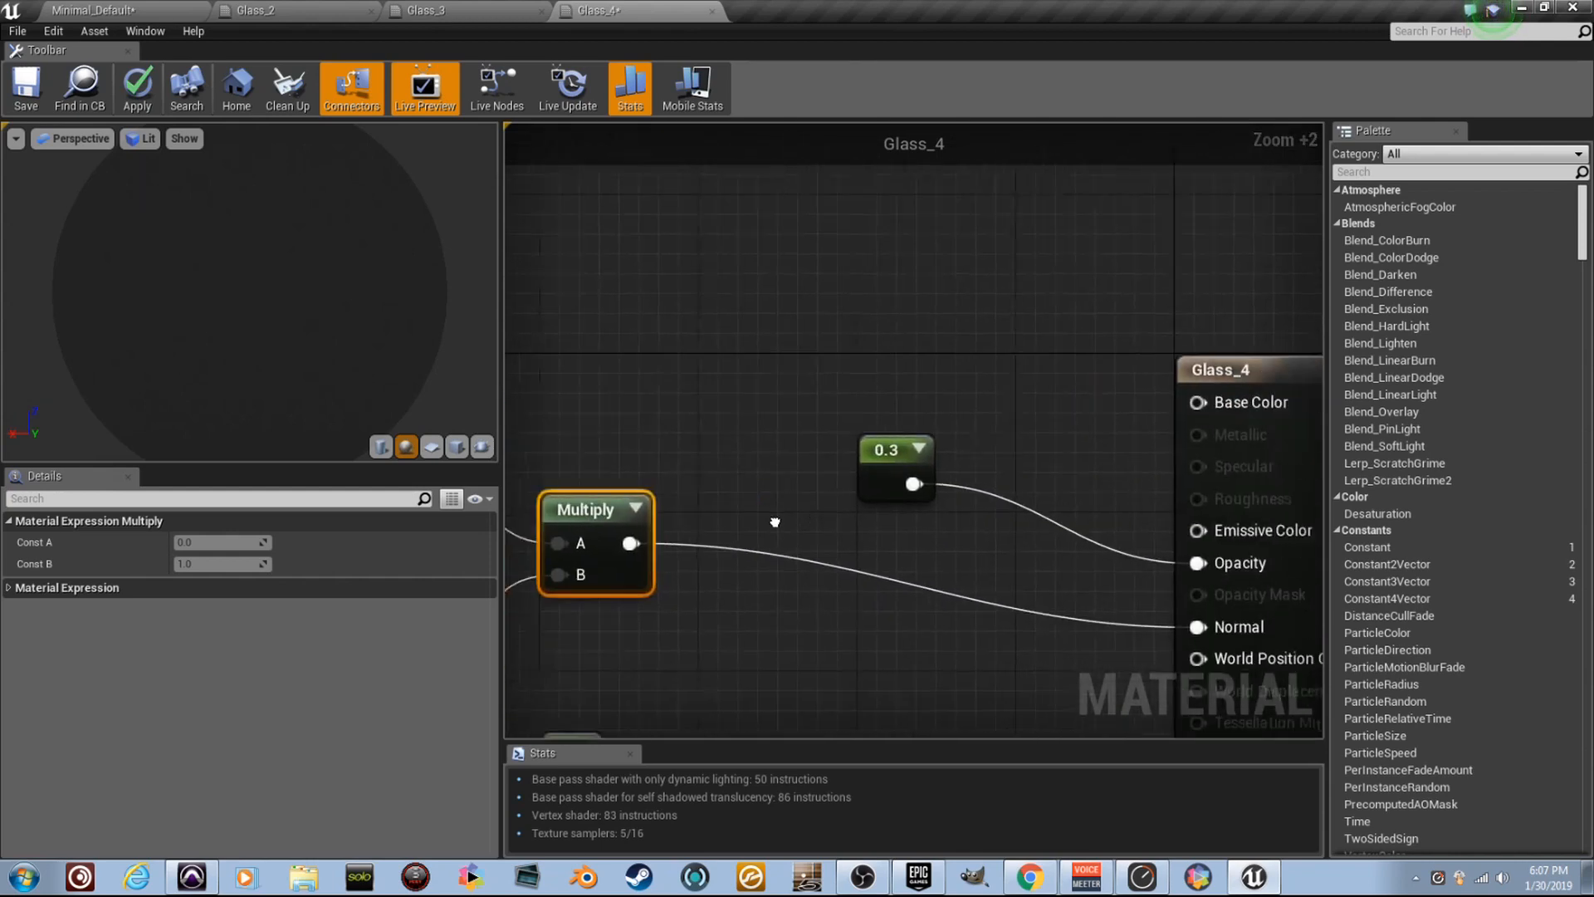
# Step: Add a Noise node with scale 0.0025, output 0.3–0.6, then apply and save Glass_4
pyautogui.click(895, 450)
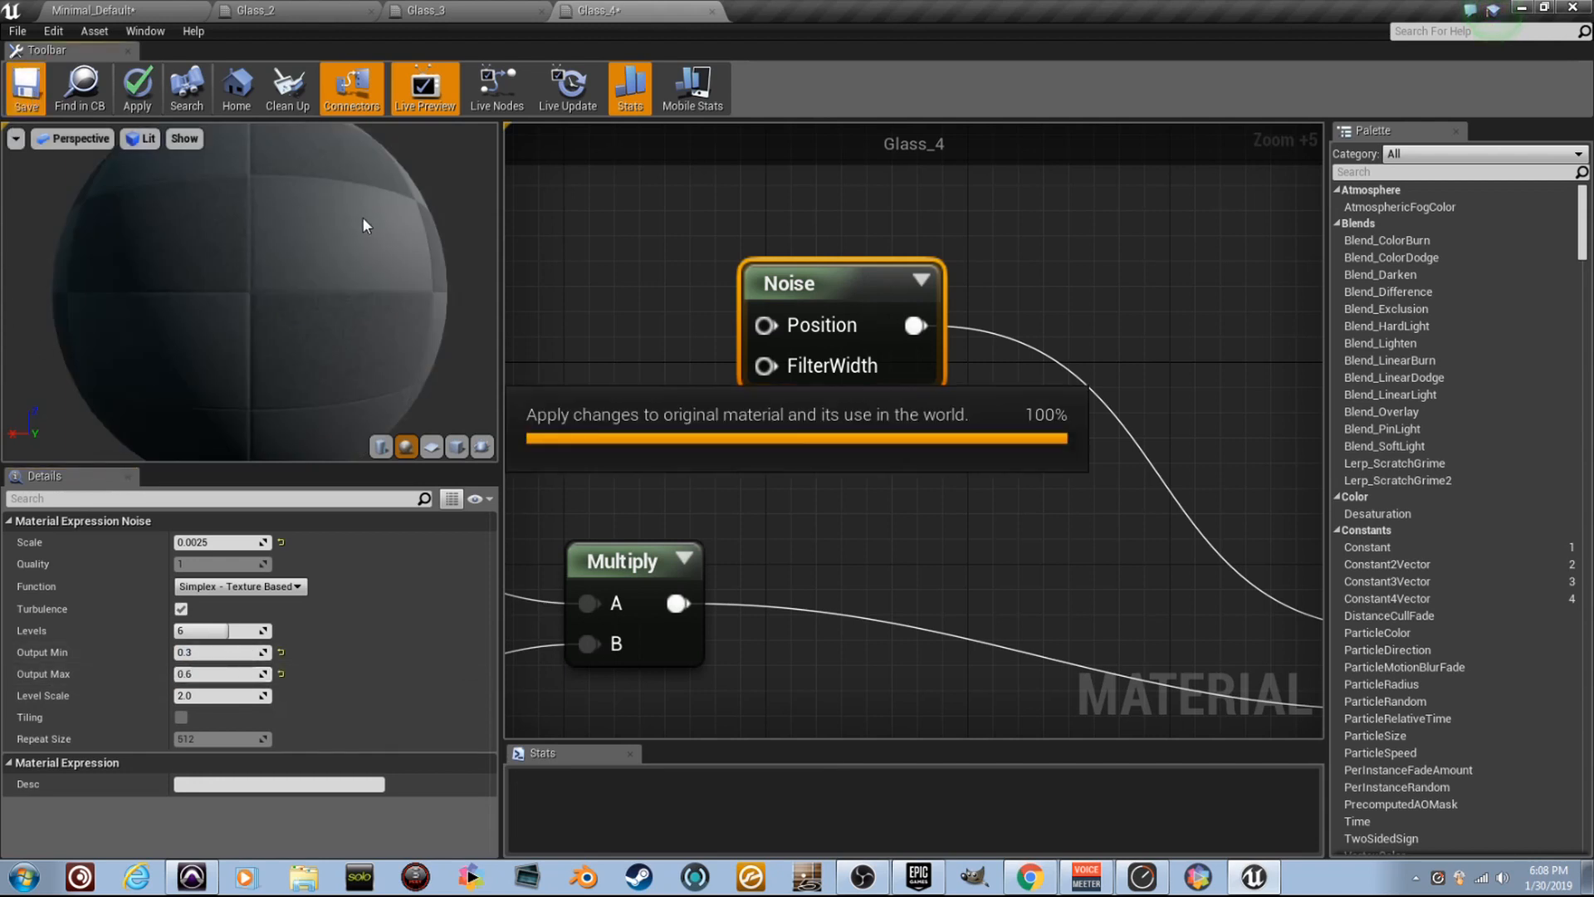
pyautogui.click(26, 88)
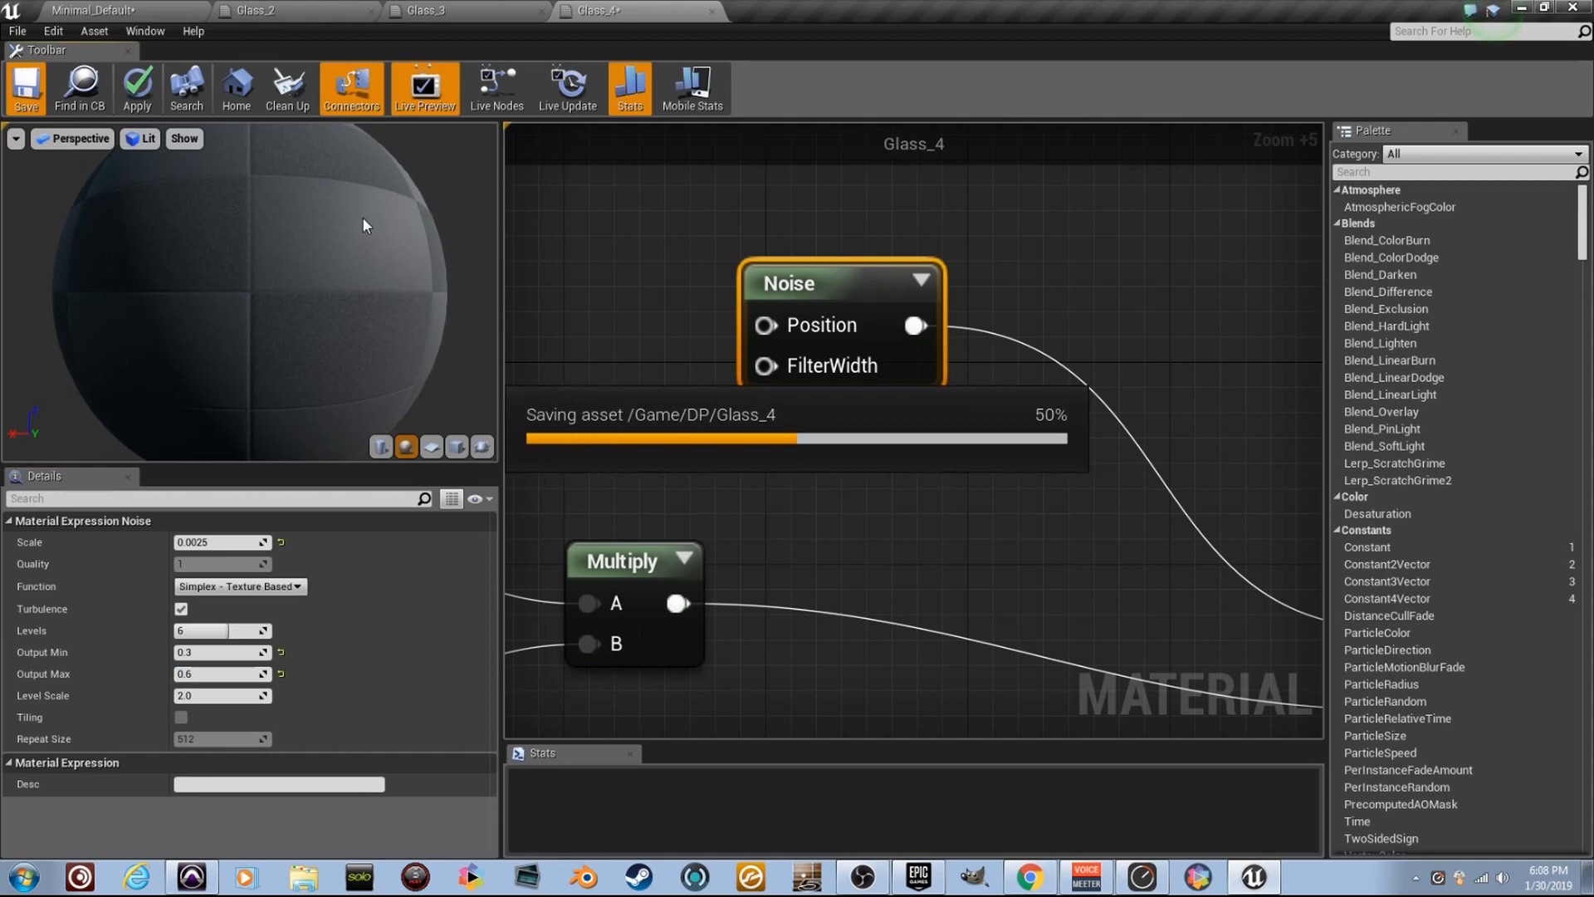
pyautogui.moveTo(799, 334)
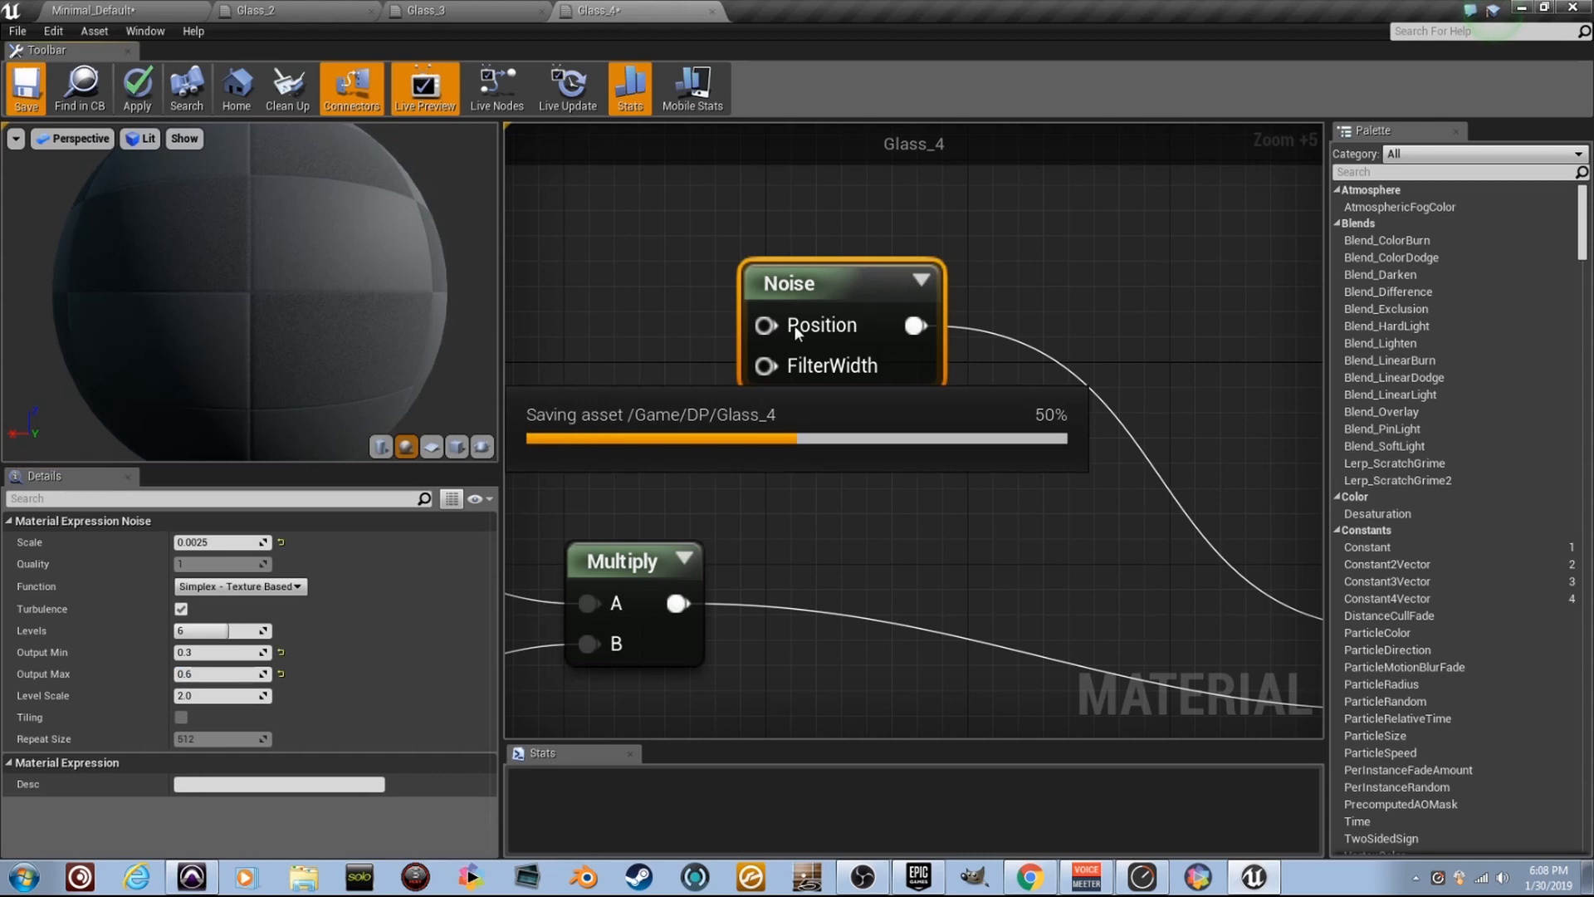
pyautogui.click(25, 88)
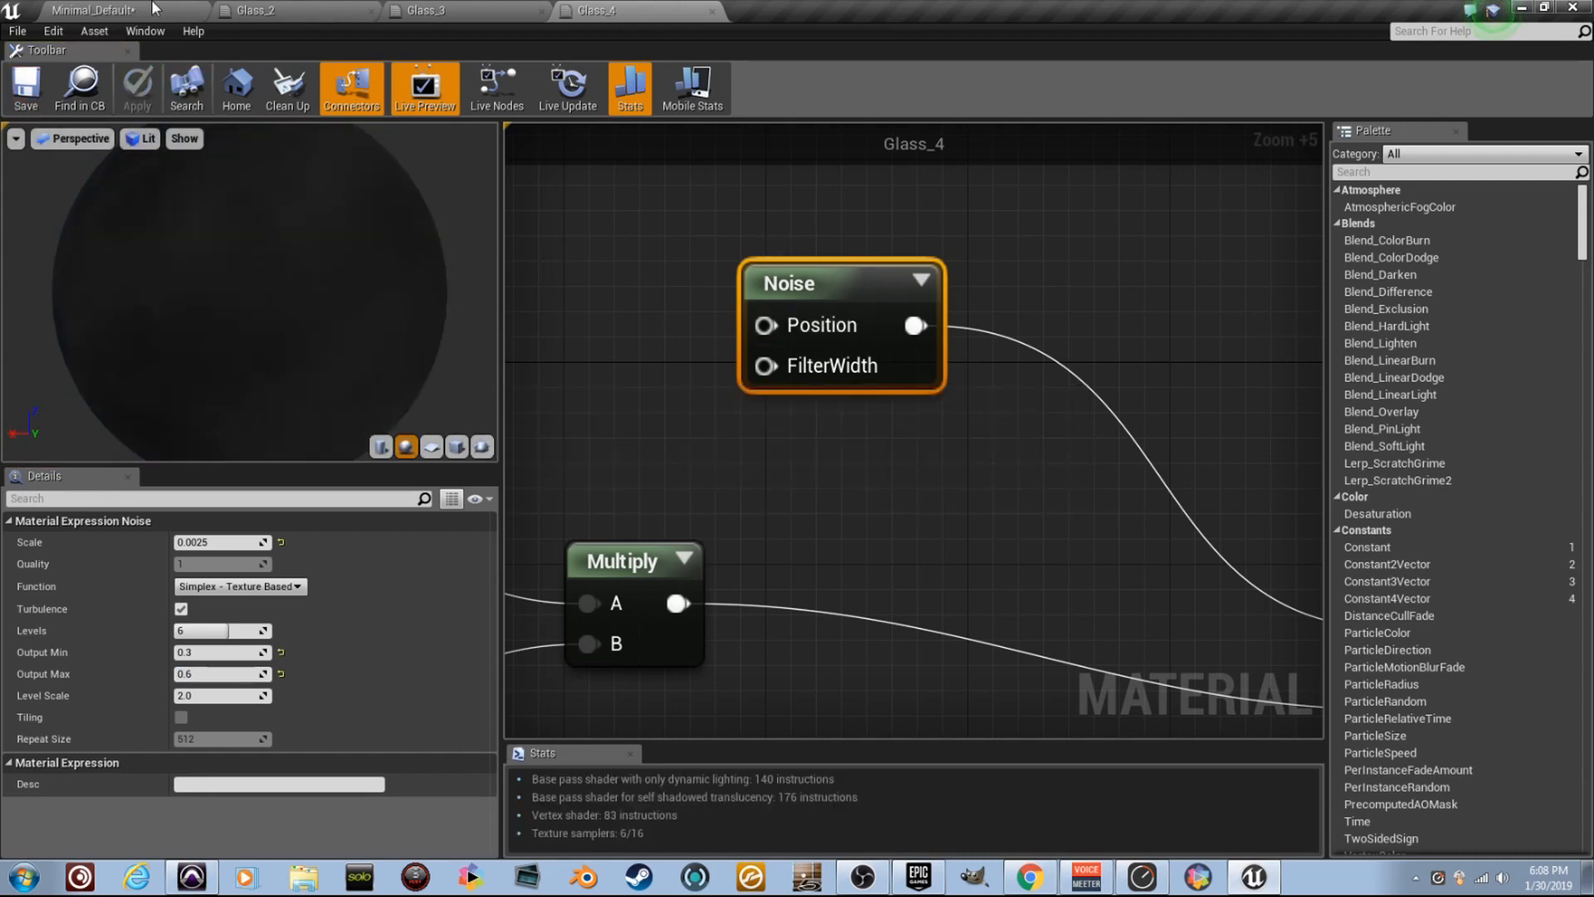